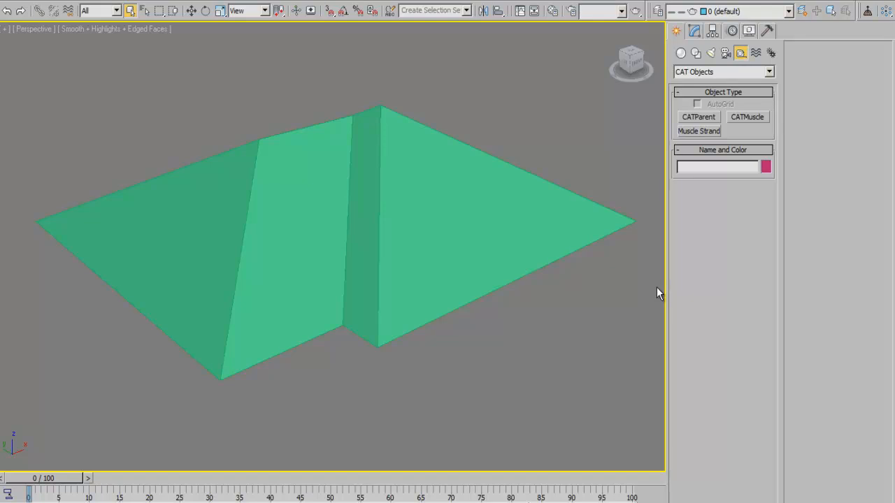
pyautogui.moveTo(652, 295)
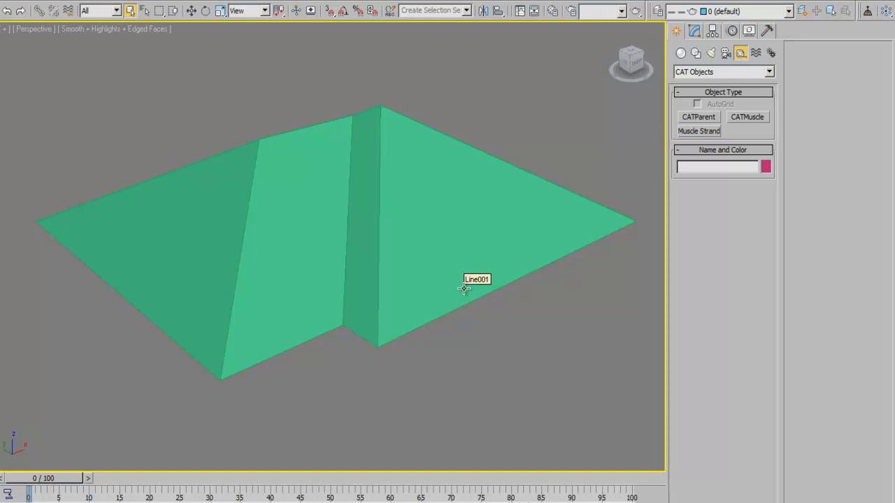
# Step: Orbit around the hip roof while keeping the Disp_Roof material editor moved aside
pyautogui.moveTo(464, 287); pyautogui.dragTo(375, 273)
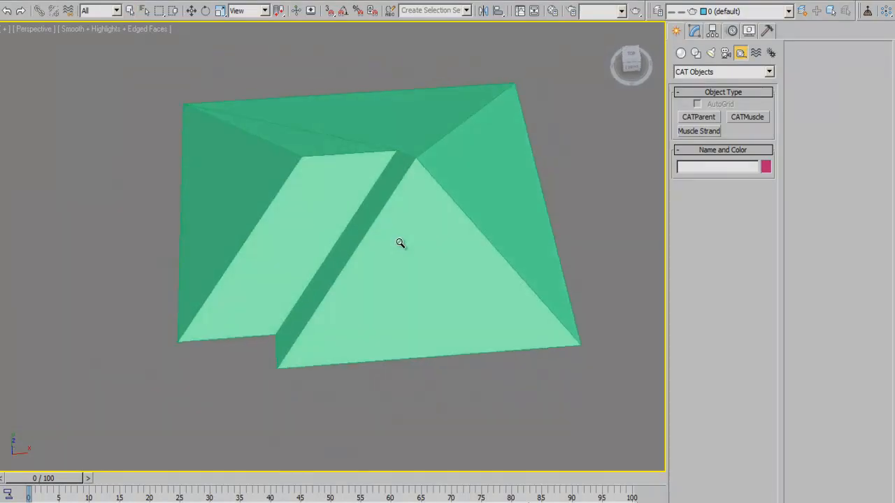
pyautogui.moveTo(400, 243); pyautogui.dragTo(388, 289)
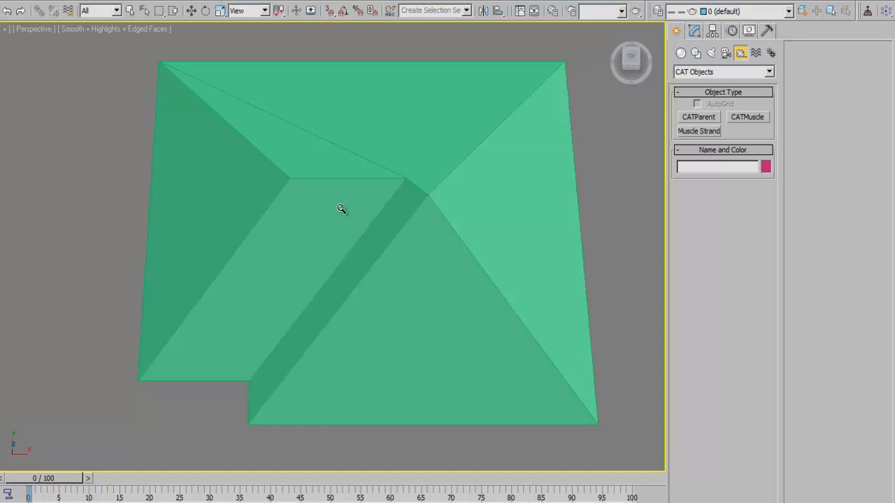
pyautogui.moveTo(257, 196)
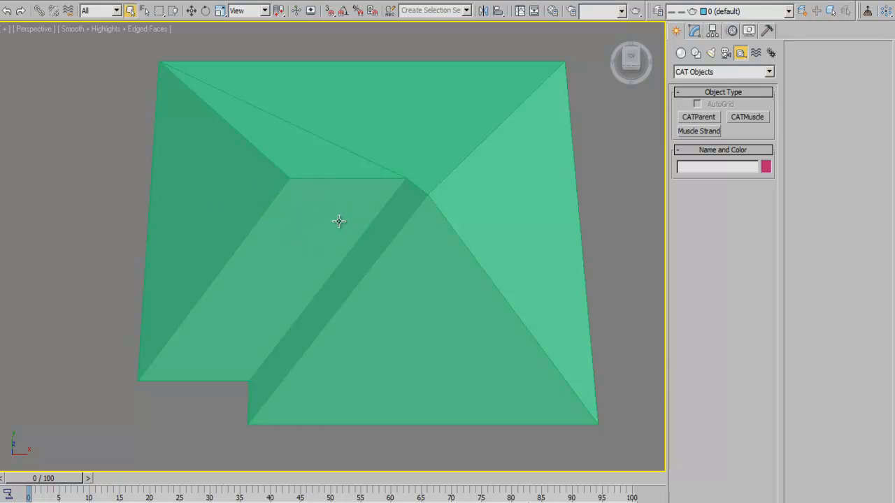
pyautogui.moveTo(204, 193)
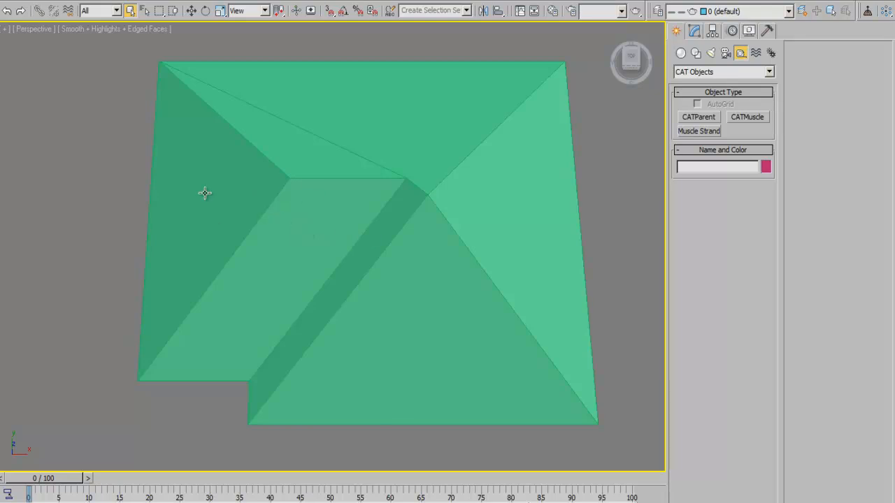
pyautogui.moveTo(406, 223)
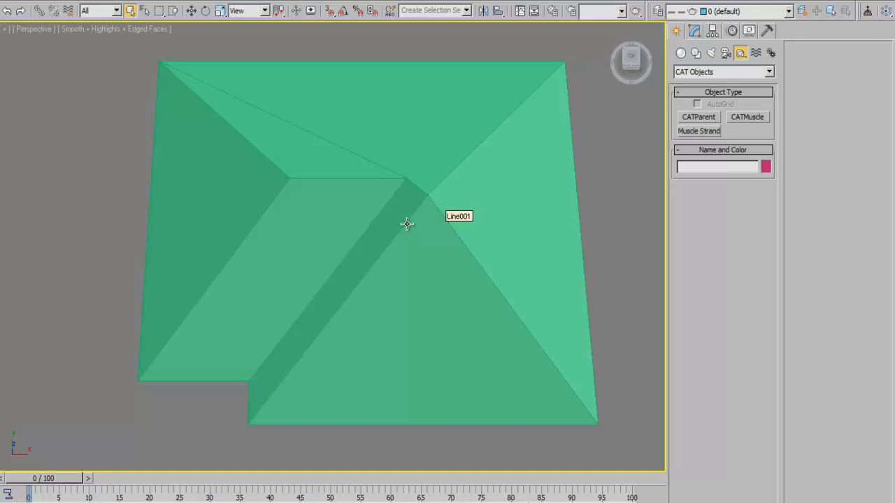
pyautogui.moveTo(341, 256)
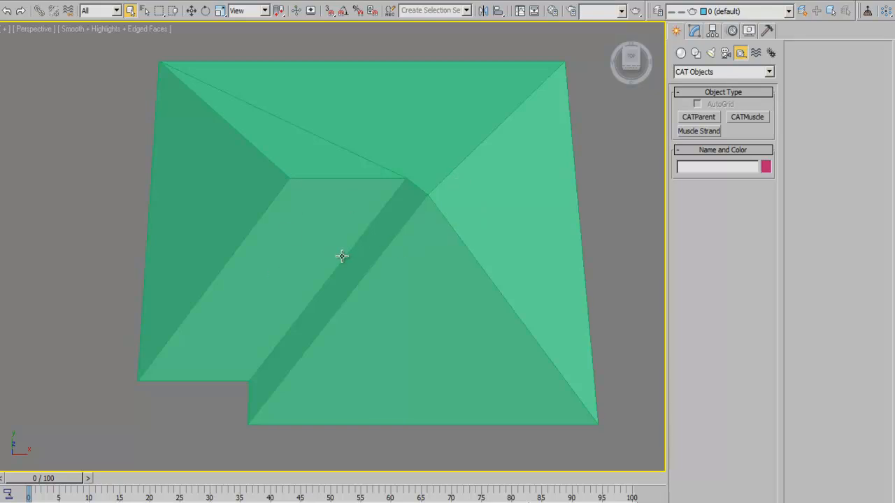
pyautogui.moveTo(343, 255); pyautogui.dragTo(394, 271)
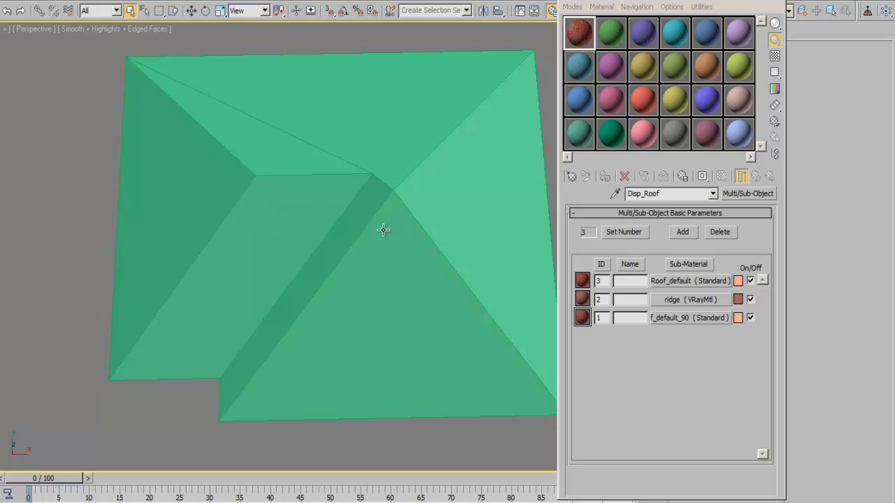
pyautogui.moveTo(698, 212)
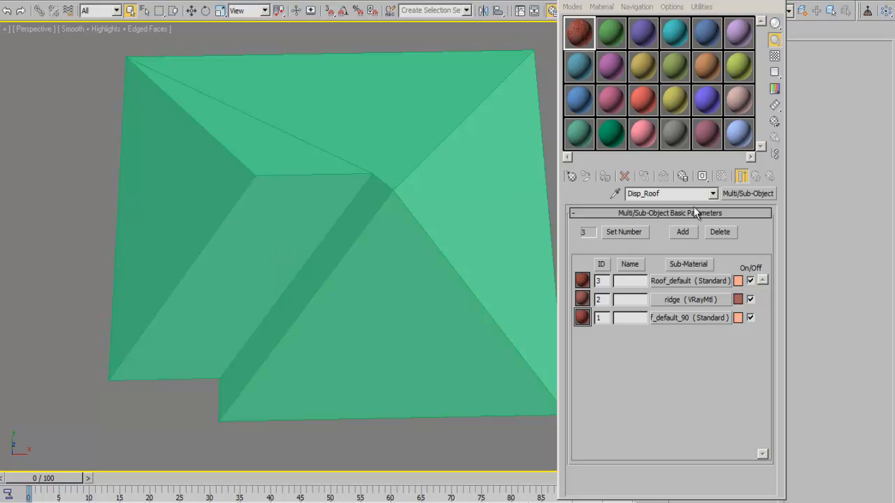
pyautogui.moveTo(482, 215)
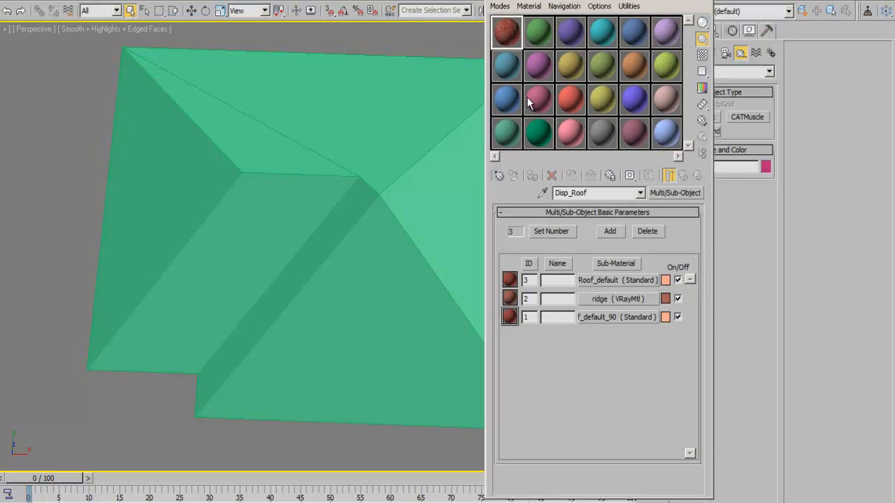
pyautogui.moveTo(617, 147)
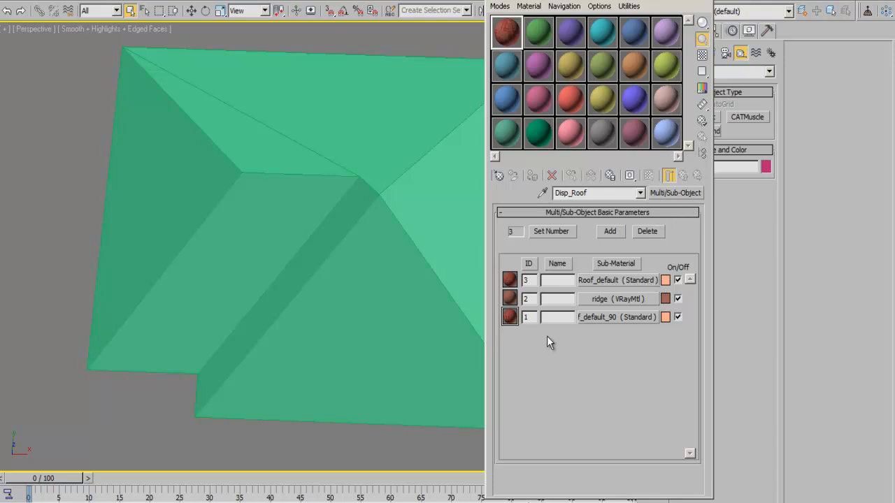
pyautogui.moveTo(602, 362)
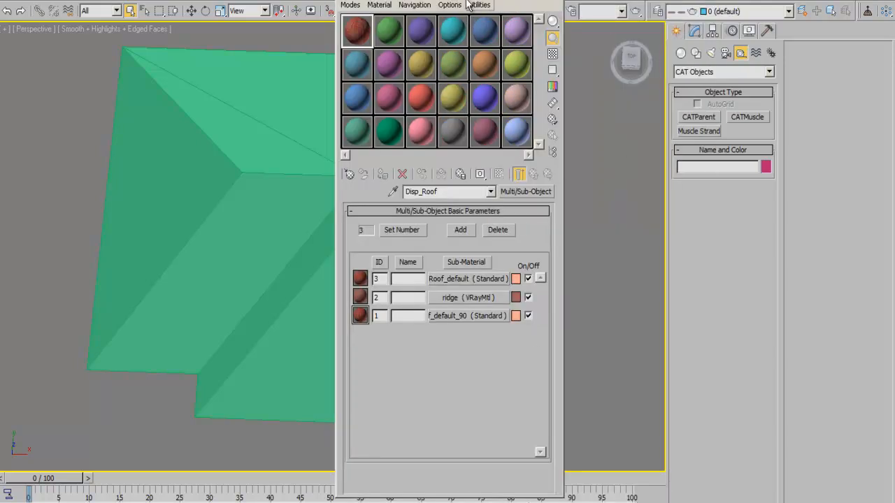
pyautogui.moveTo(448, 5); pyautogui.dragTo(534, 3)
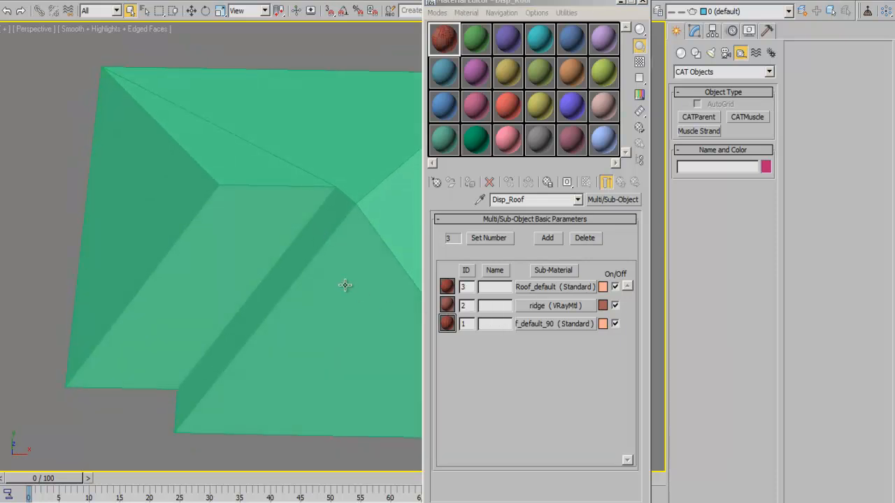
pyautogui.moveTo(308, 300)
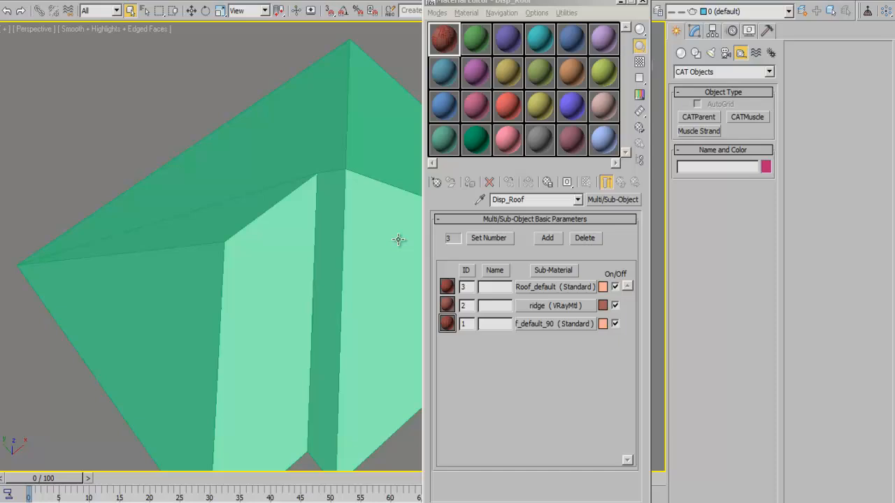
pyautogui.moveTo(399, 240); pyautogui.dragTo(272, 283)
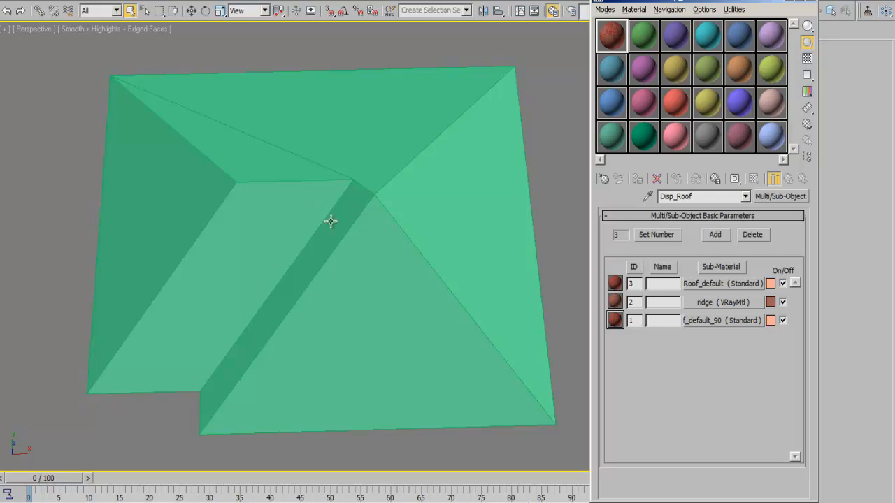
pyautogui.moveTo(263, 174)
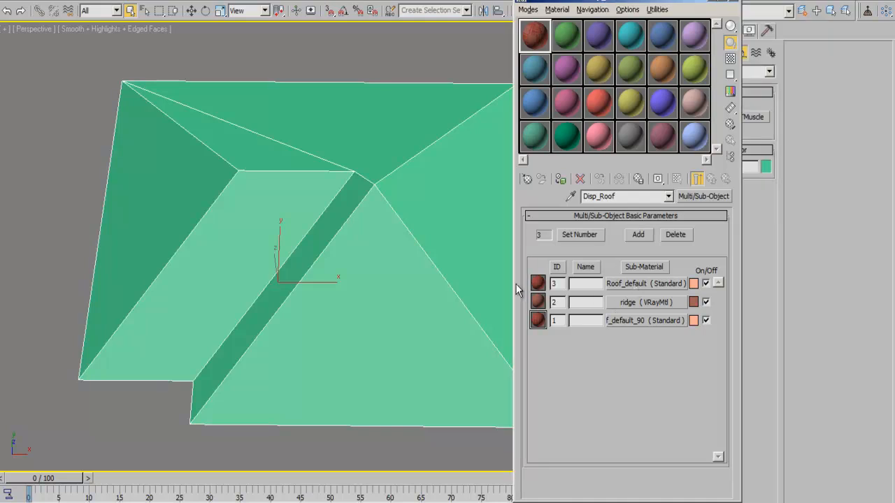
pyautogui.moveTo(626, 288)
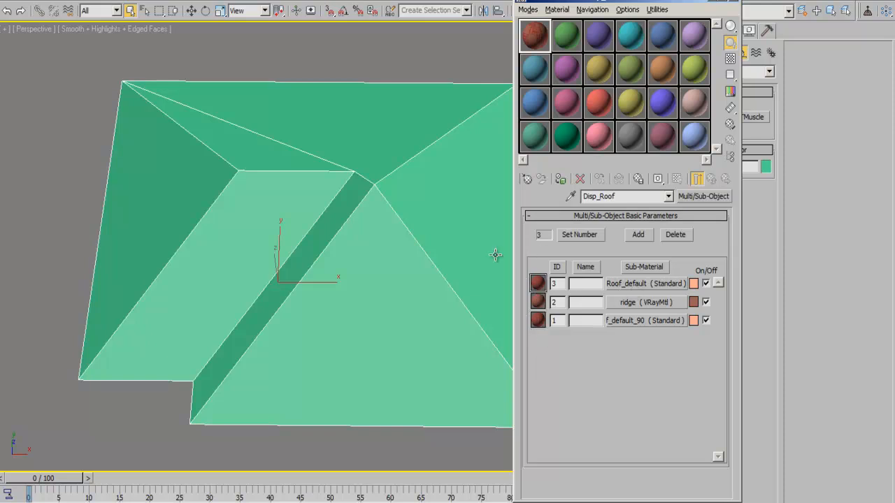
pyautogui.moveTo(629, 291)
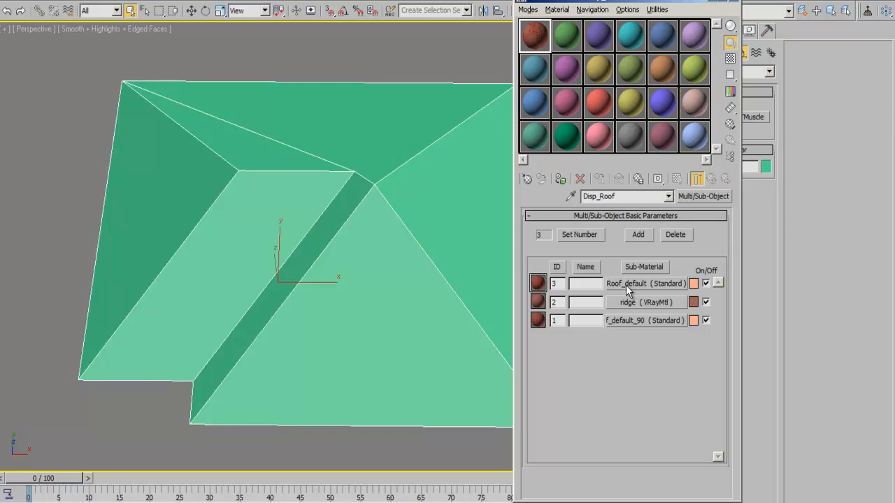
pyautogui.moveTo(631, 292)
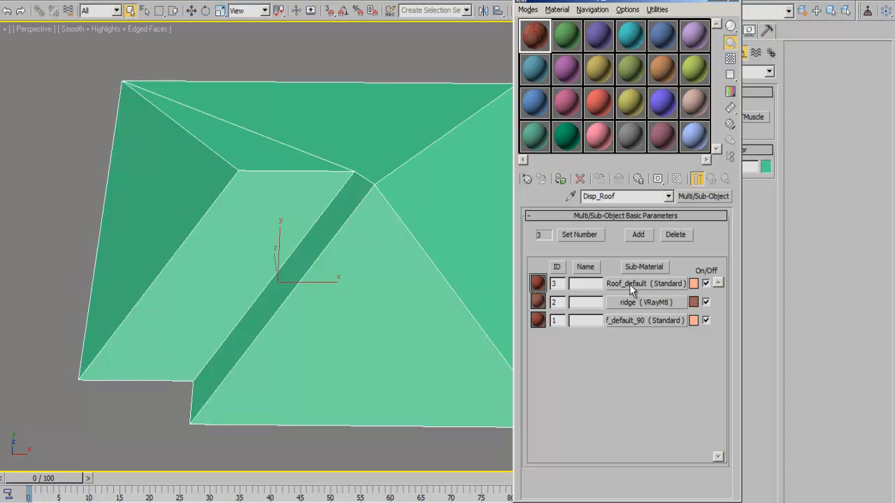
pyautogui.moveTo(626, 294)
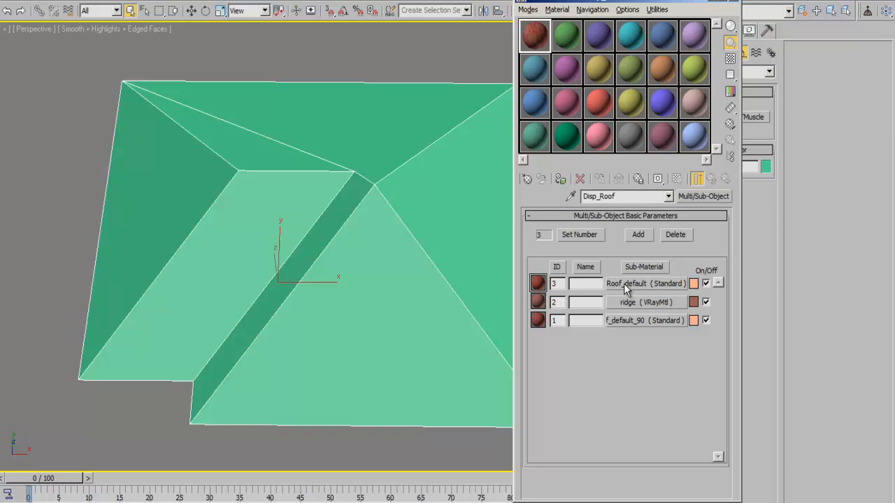
# Step: Preview Roof_default's red clay tile diffuse bitmap and return to its maps list
pyautogui.click(625, 284)
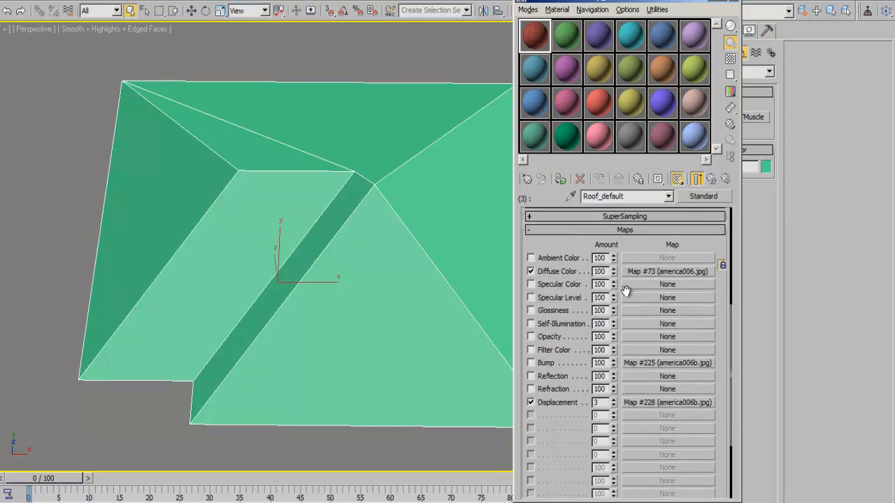
pyautogui.moveTo(667, 277)
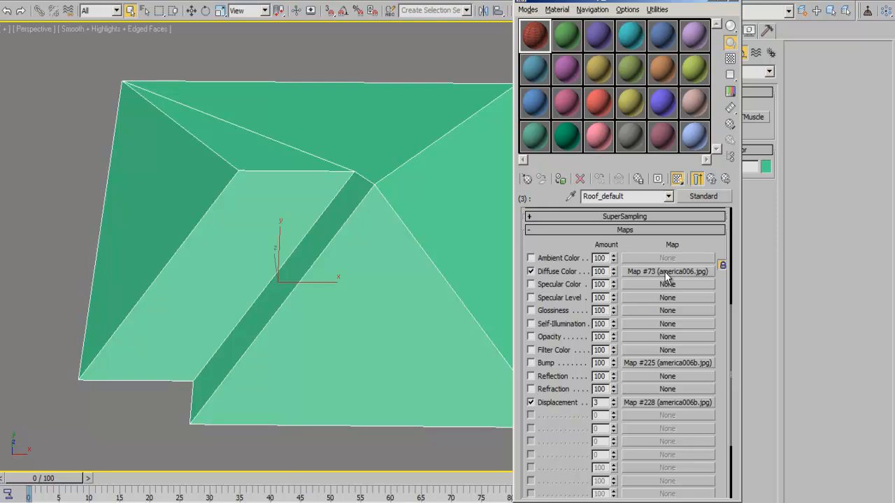
pyautogui.click(668, 271)
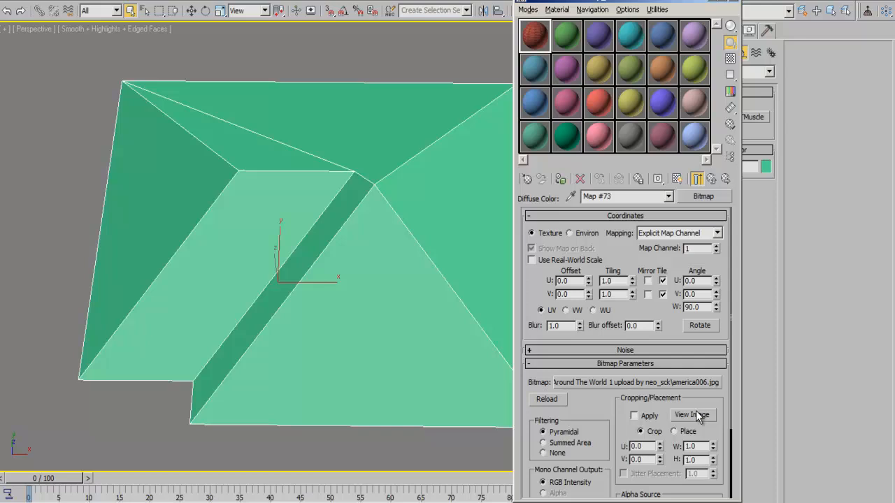
pyautogui.scroll(-3)
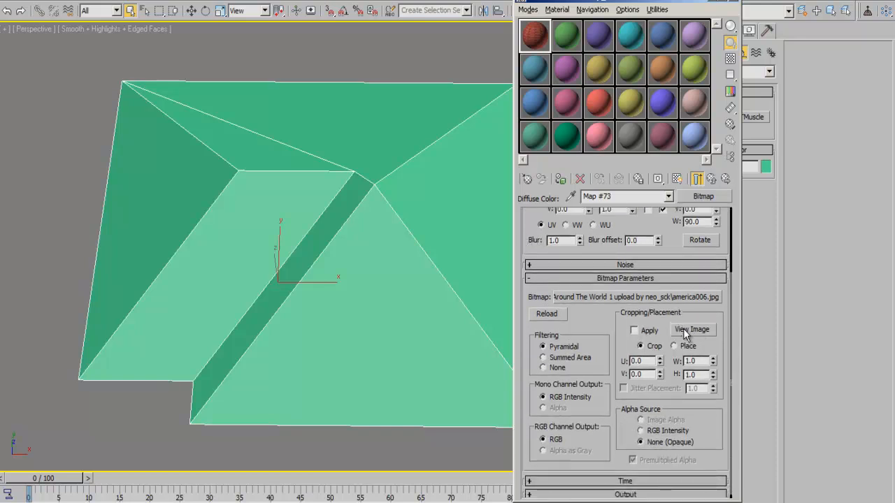
pyautogui.click(691, 330)
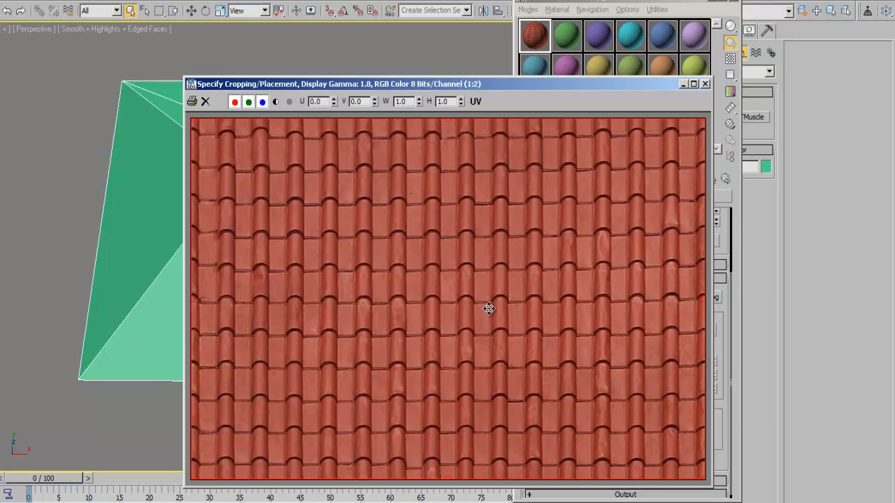
pyautogui.moveTo(524, 330)
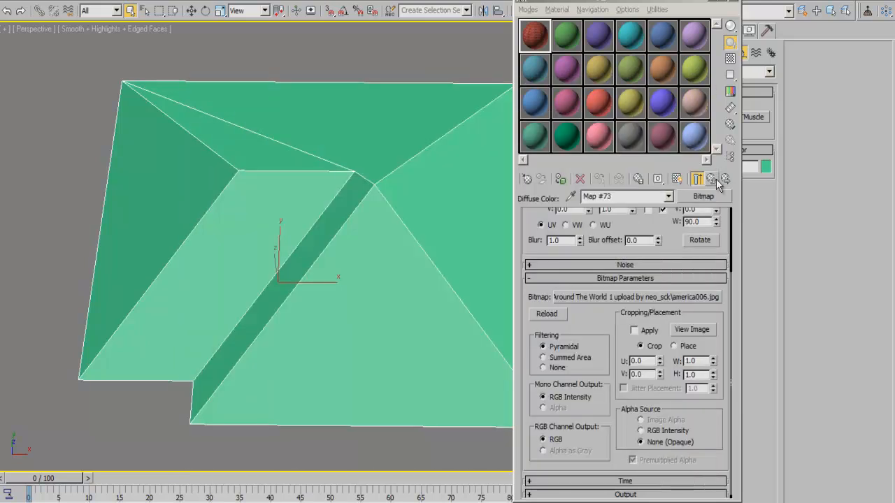
pyautogui.click(710, 179)
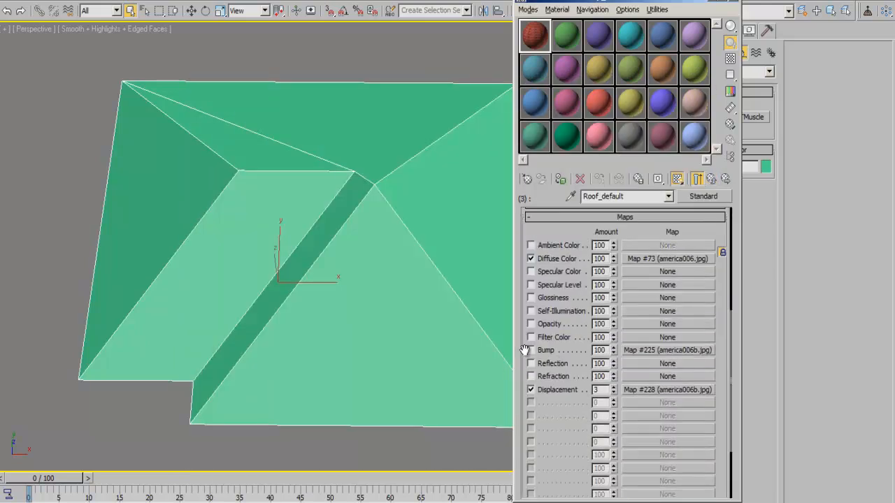
# Step: Preview Roof_default's grayscale corrugated tile displacement bitmap and return to its maps list
pyautogui.click(668, 388)
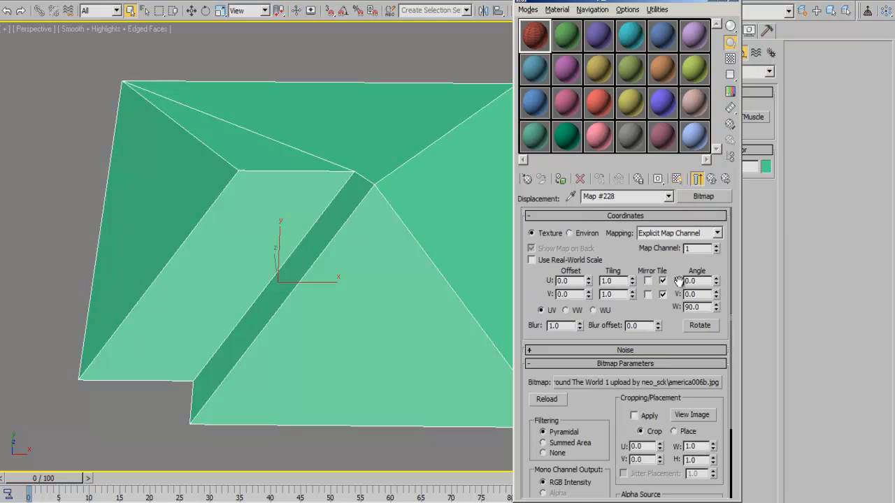
pyautogui.click(693, 416)
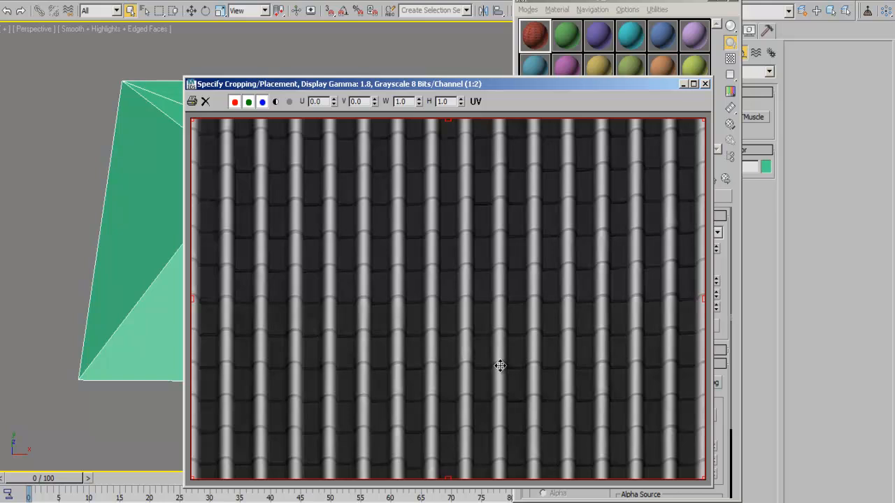
pyautogui.moveTo(368, 123)
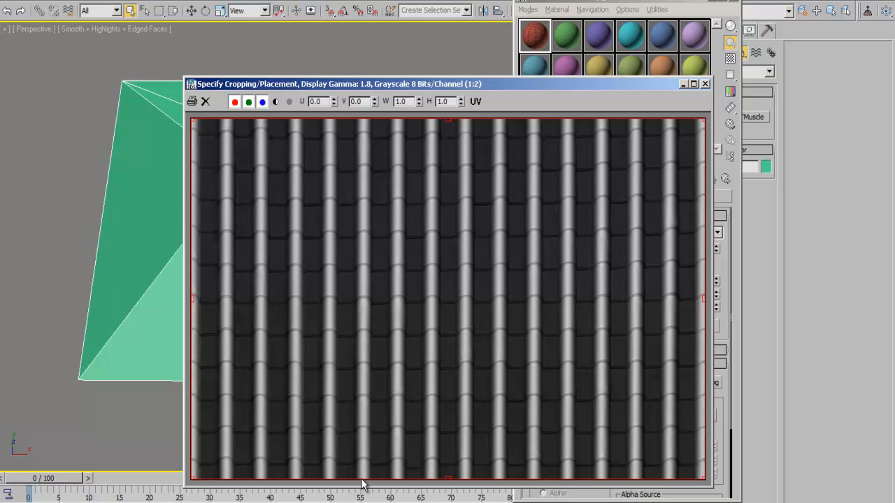
pyautogui.moveTo(367, 467)
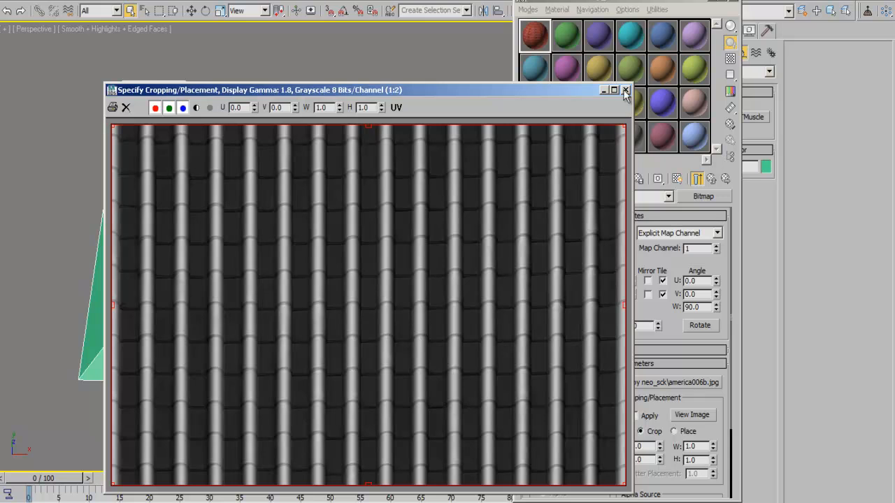
pyautogui.click(627, 90)
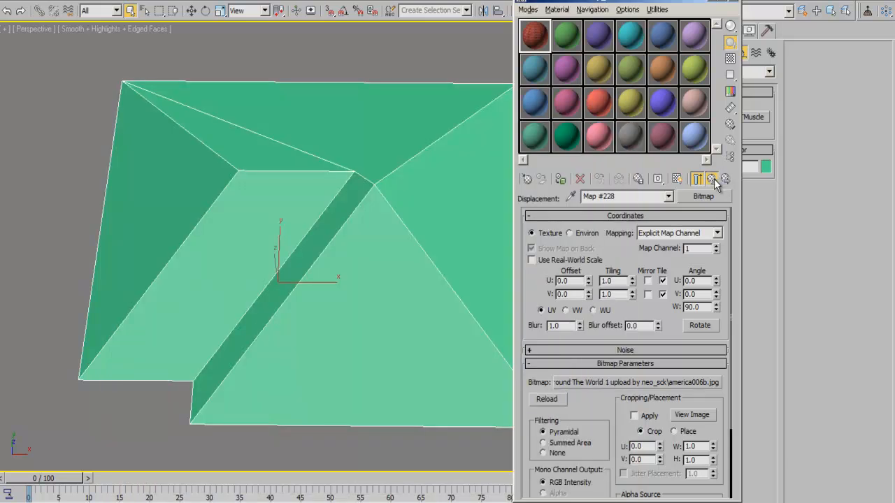
pyautogui.click(710, 179)
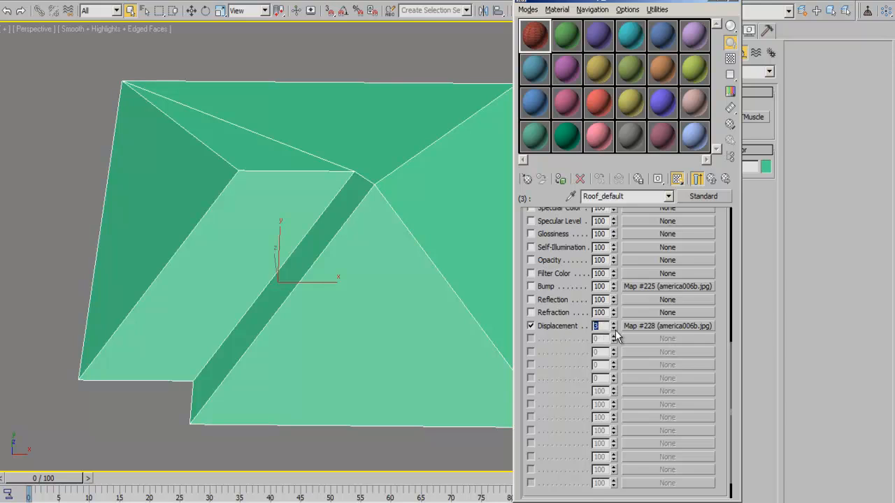
pyautogui.scroll(-3)
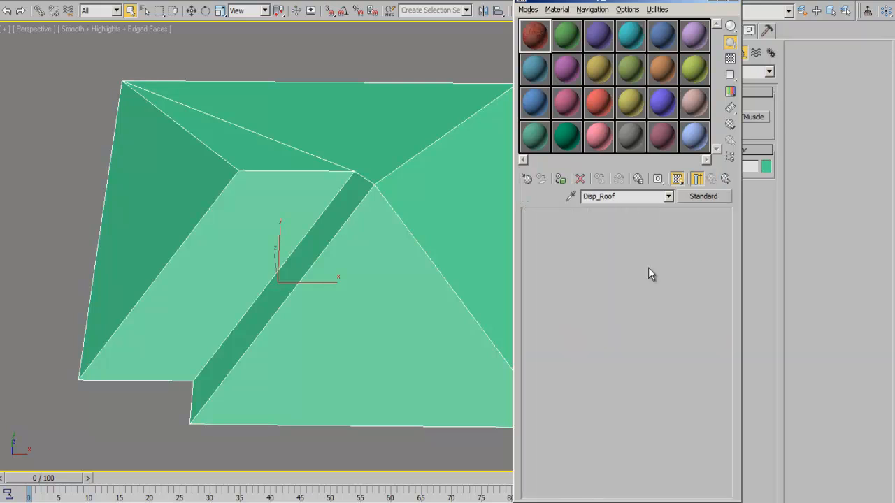
pyautogui.click(704, 196)
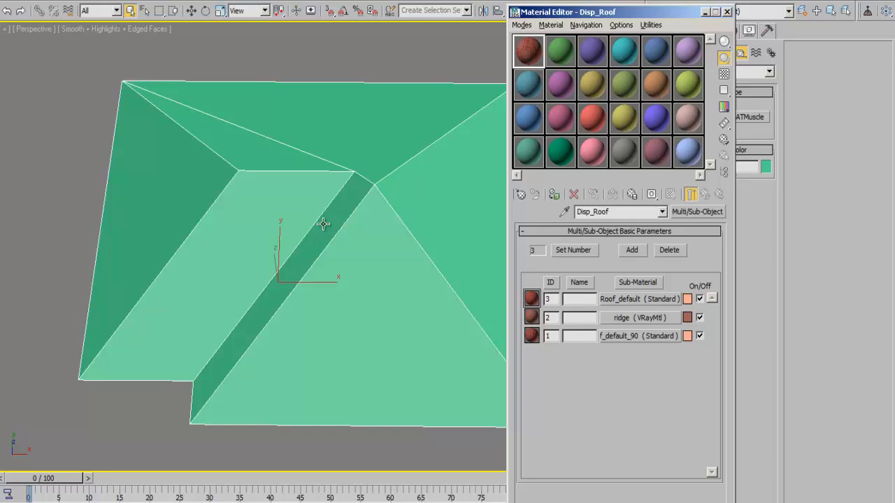
pyautogui.moveTo(327, 290)
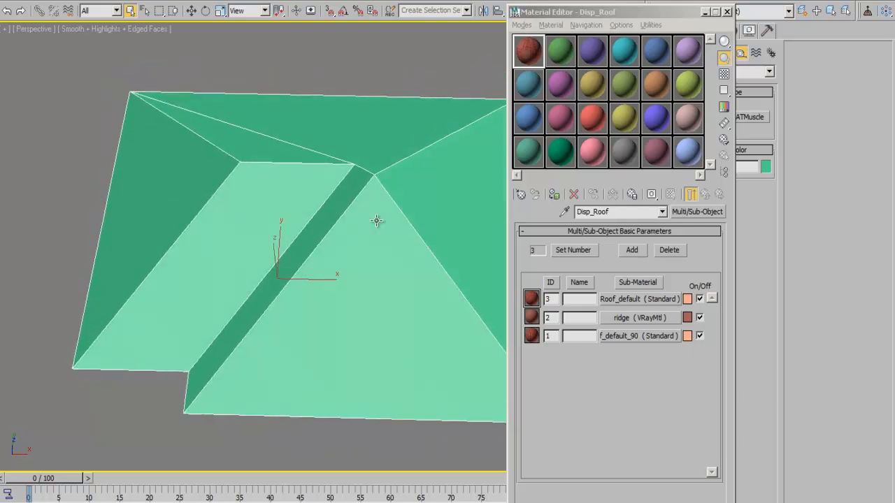
pyautogui.click(725, 17)
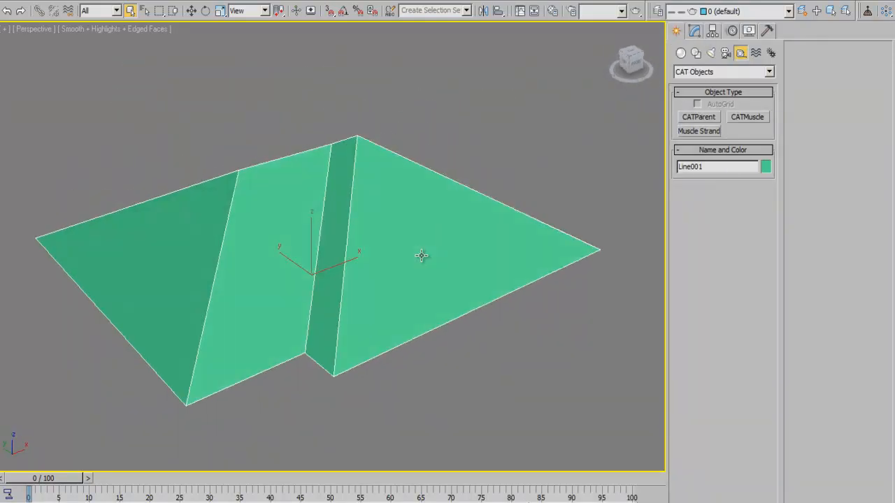
pyautogui.moveTo(421, 255); pyautogui.dragTo(422, 330)
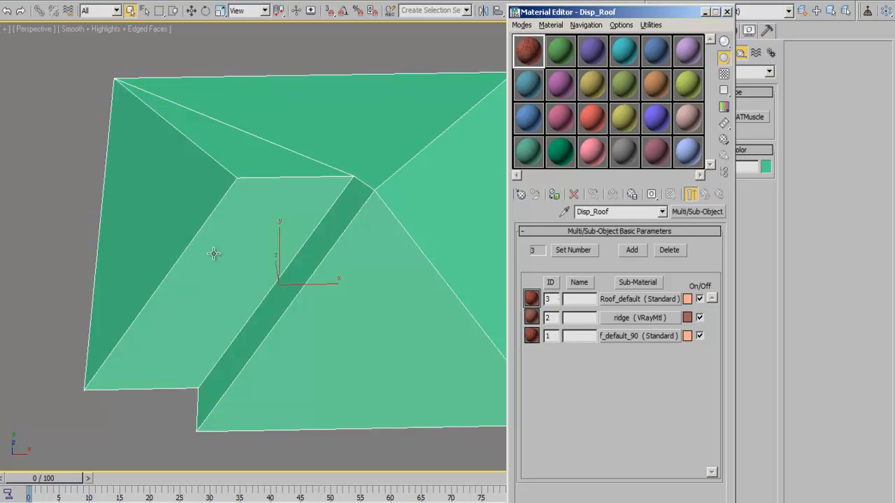
pyautogui.moveTo(248, 276)
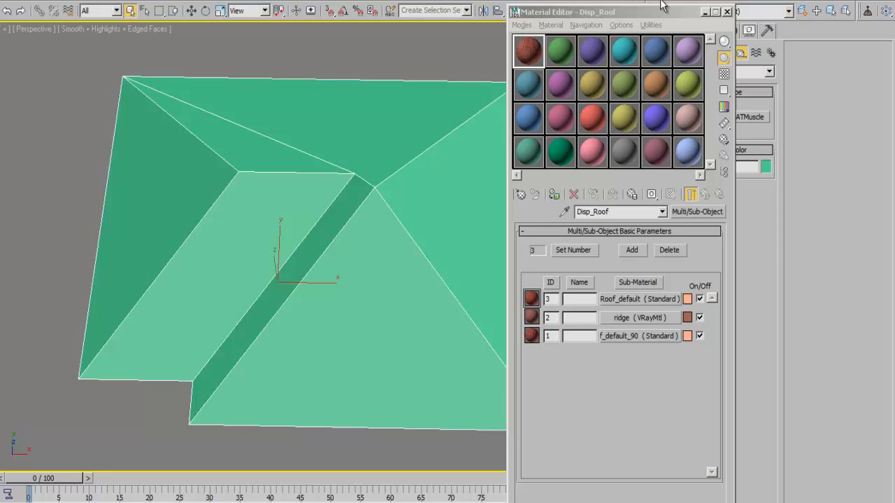
# Step: Select the roof's hip-end and ridge-wall polygons for their own material ID group
pyautogui.click(727, 14)
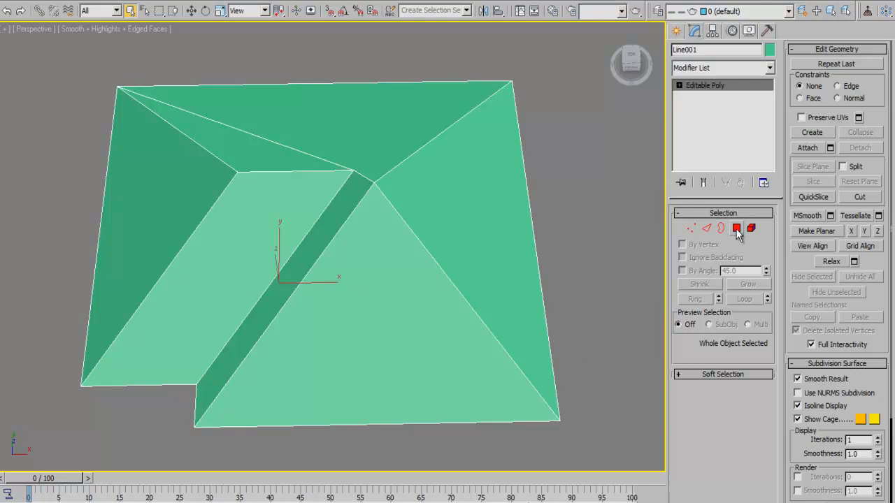
pyautogui.click(733, 228)
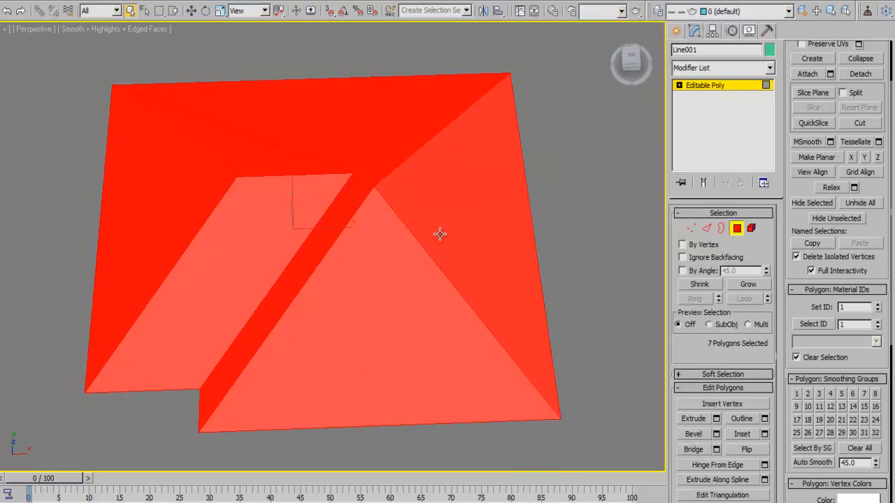
pyautogui.moveTo(441, 235); pyautogui.dragTo(489, 363)
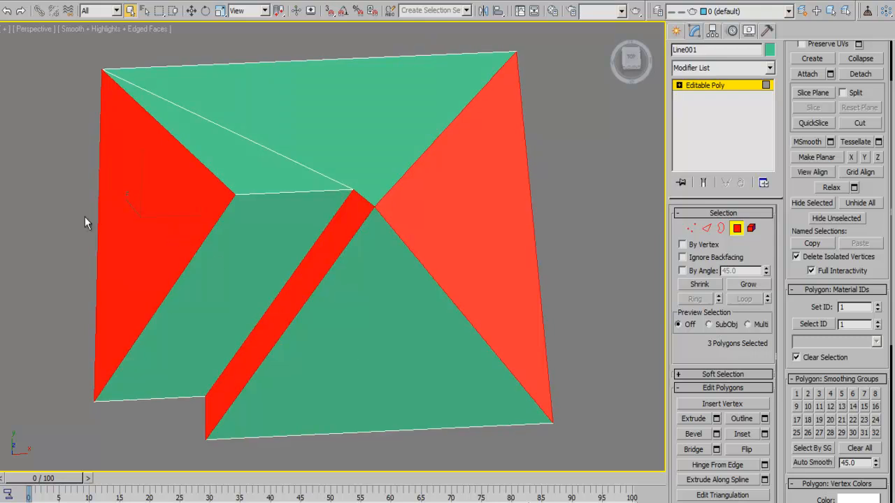
pyautogui.moveTo(84, 222); pyautogui.dragTo(456, 271)
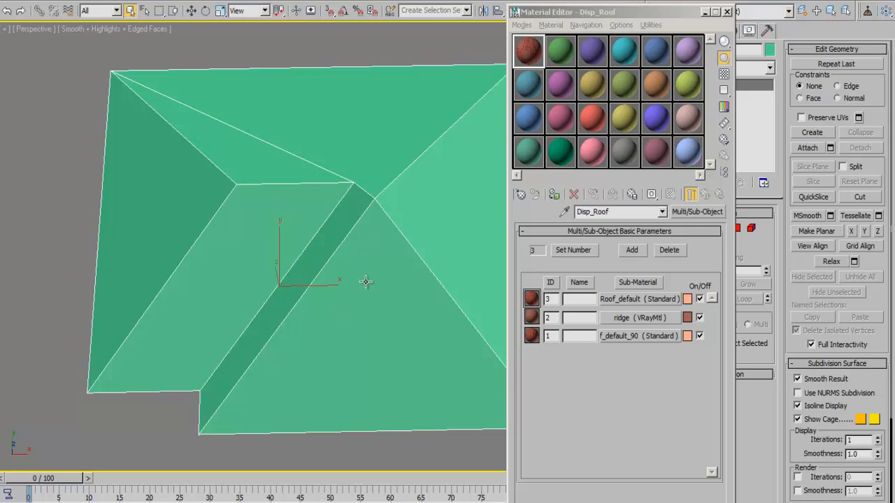
# Step: Orbit around the roof to check the polygon ID assignment
pyautogui.moveTo(367, 282); pyautogui.dragTo(411, 264)
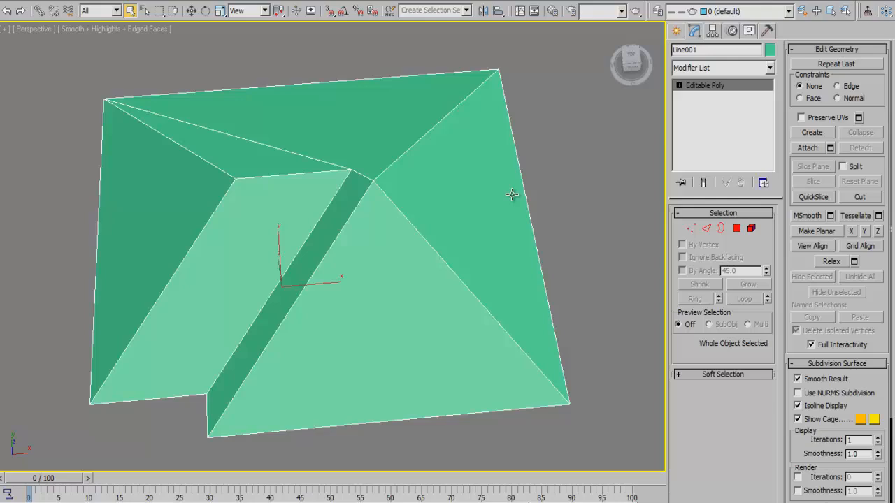
pyautogui.moveTo(511, 194); pyautogui.dragTo(325, 201)
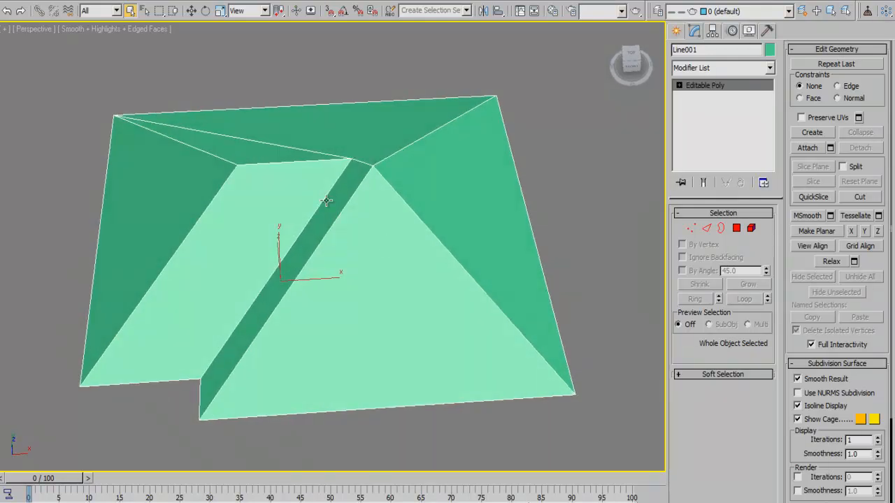
pyautogui.moveTo(324, 198); pyautogui.dragTo(314, 254)
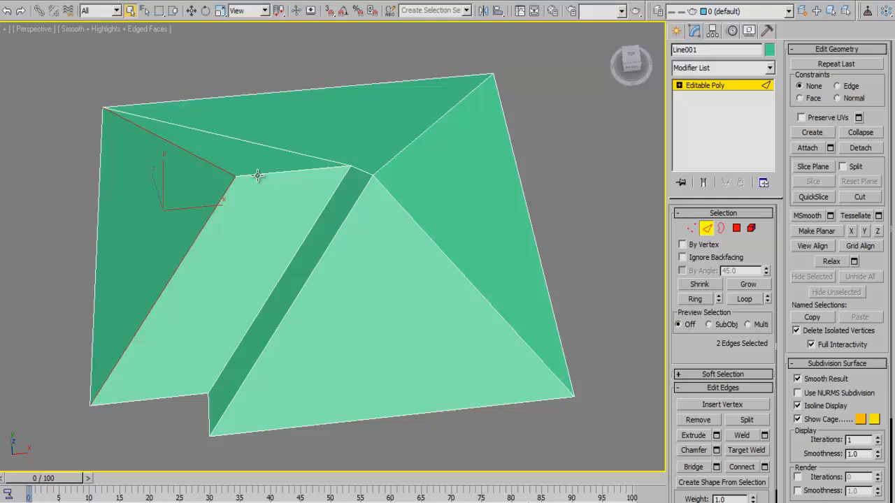
# Step: Select the eight hip and ridge edges and create a shape from them
pyautogui.click(382, 185)
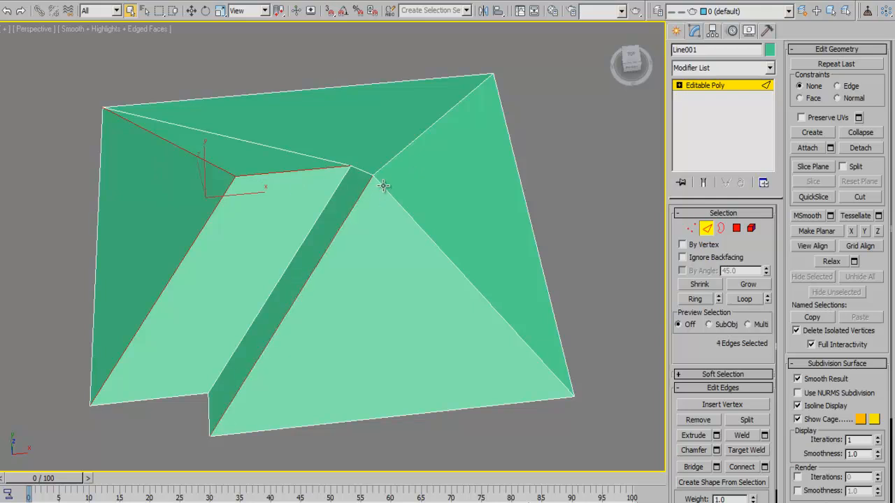
pyautogui.click(358, 173)
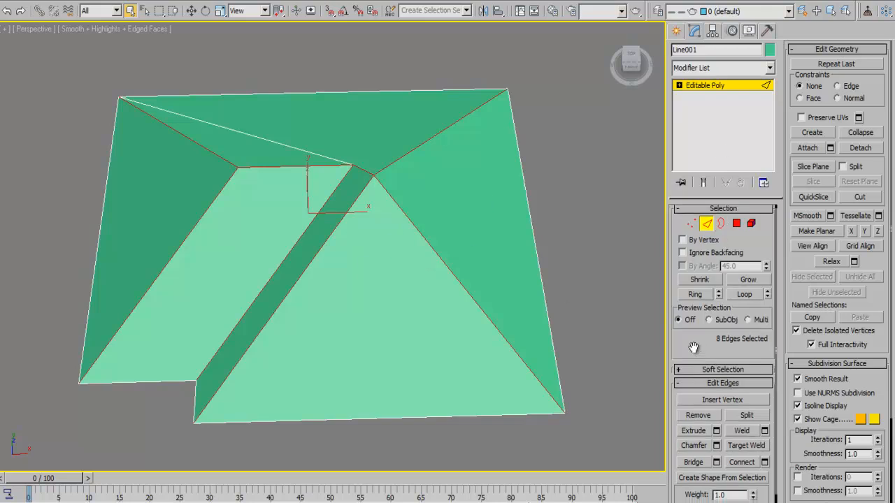
pyautogui.click(721, 475)
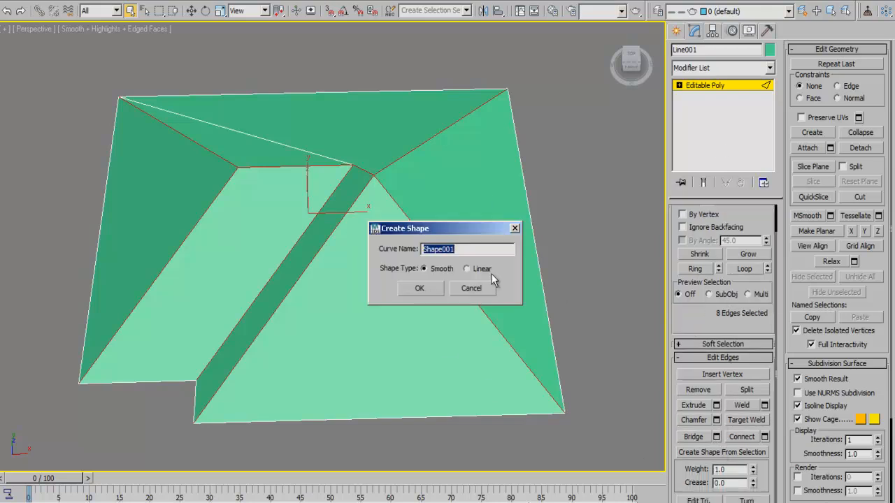
pyautogui.click(467, 268)
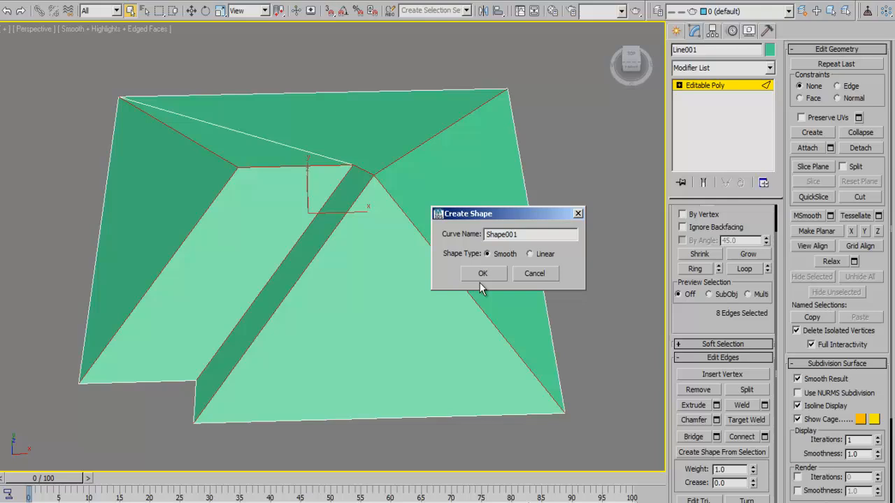
pyautogui.click(484, 273)
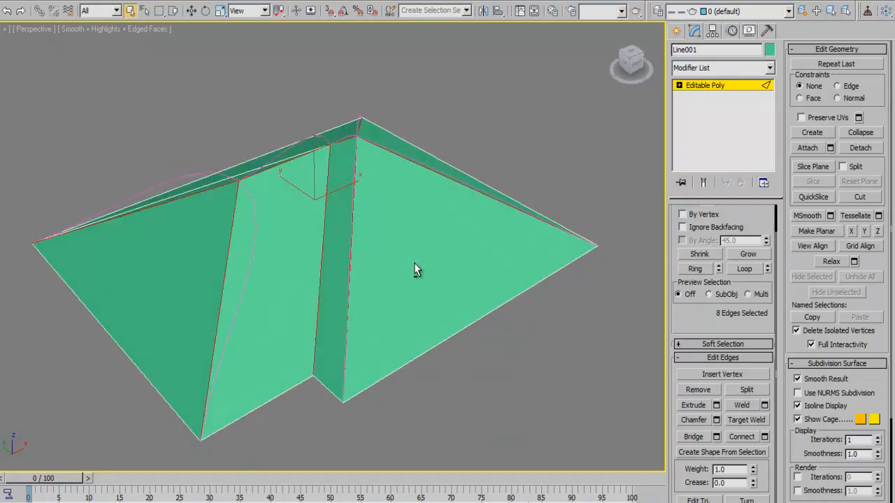
pyautogui.moveTo(417, 269); pyautogui.dragTo(371, 245)
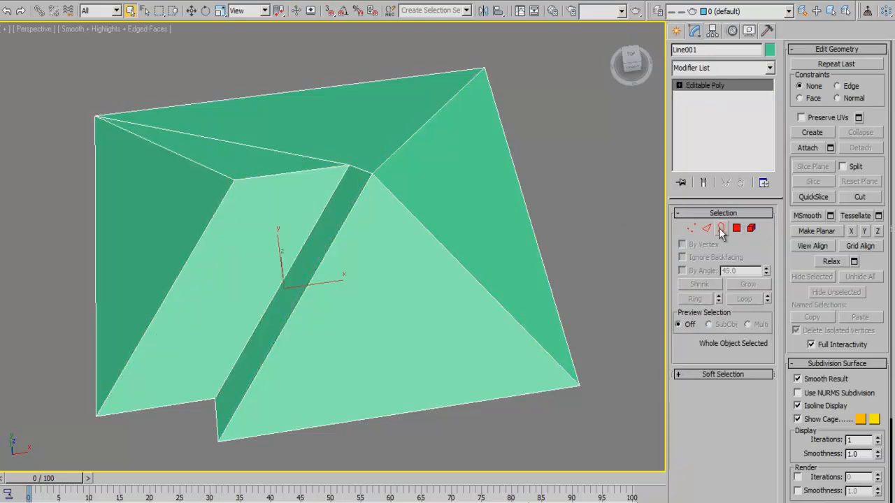
# Step: Recreate the shape from the selected edges as a Linear spline (Shape001)
pyautogui.click(718, 229)
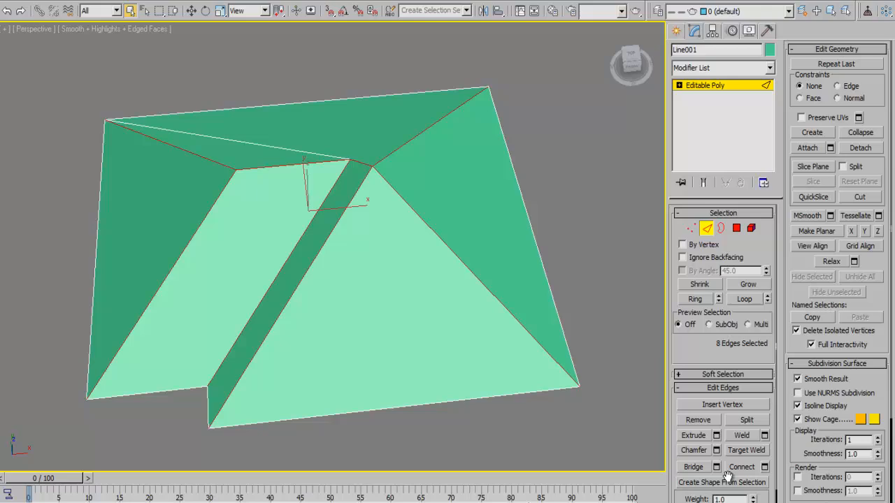
pyautogui.click(721, 483)
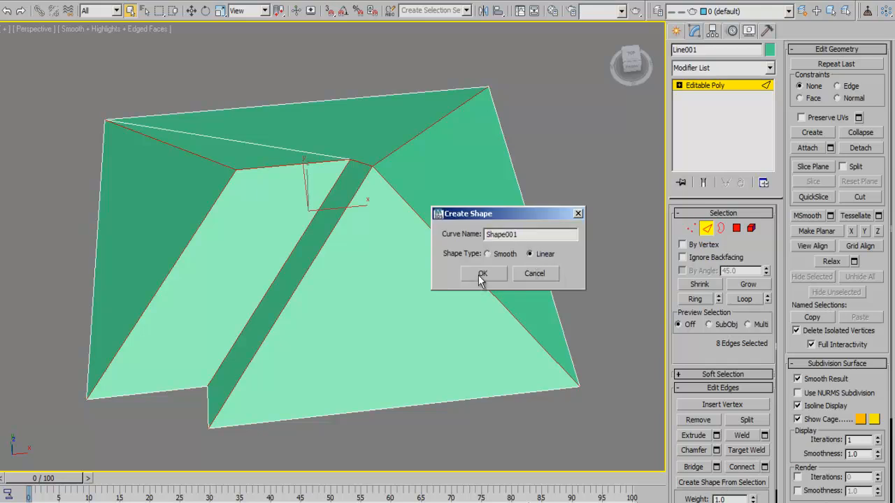
pyautogui.click(484, 273)
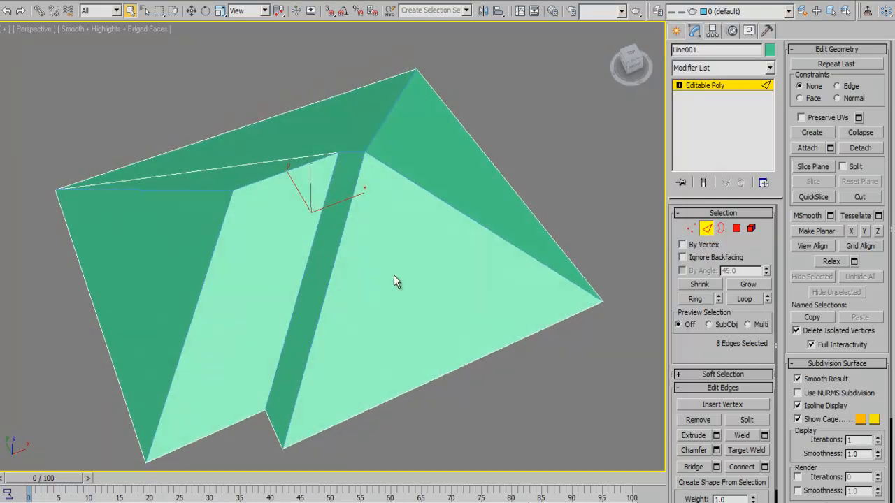
pyautogui.moveTo(394, 282); pyautogui.dragTo(609, 264)
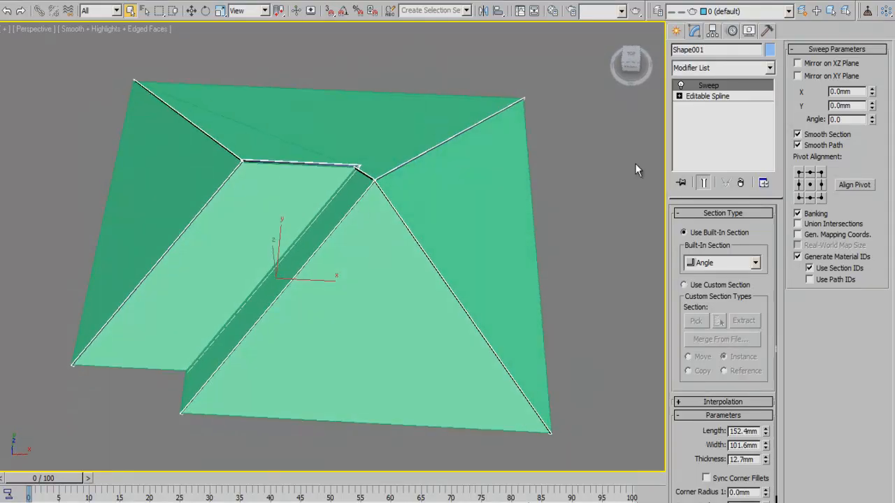
# Step: Change the Sweep built-in section from Angle to Cylinder, forming round ridge caps
pyautogui.moveTo(636, 168); pyautogui.dragTo(397, 313)
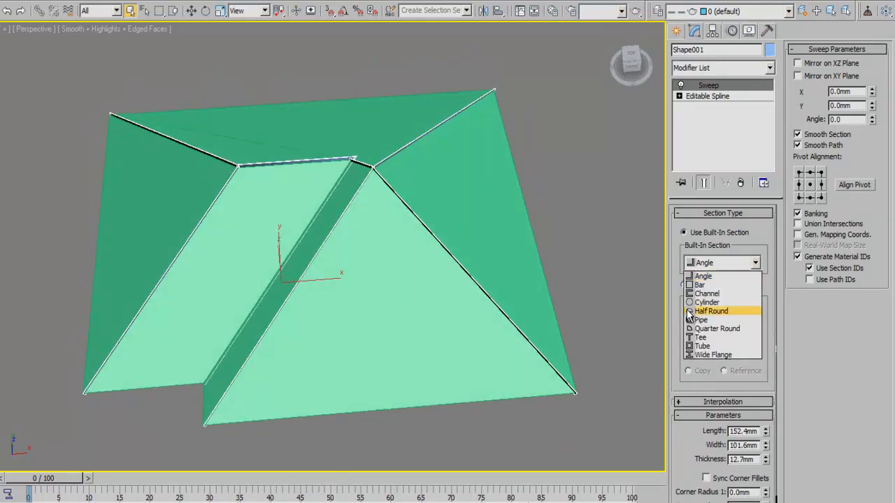
pyautogui.click(707, 302)
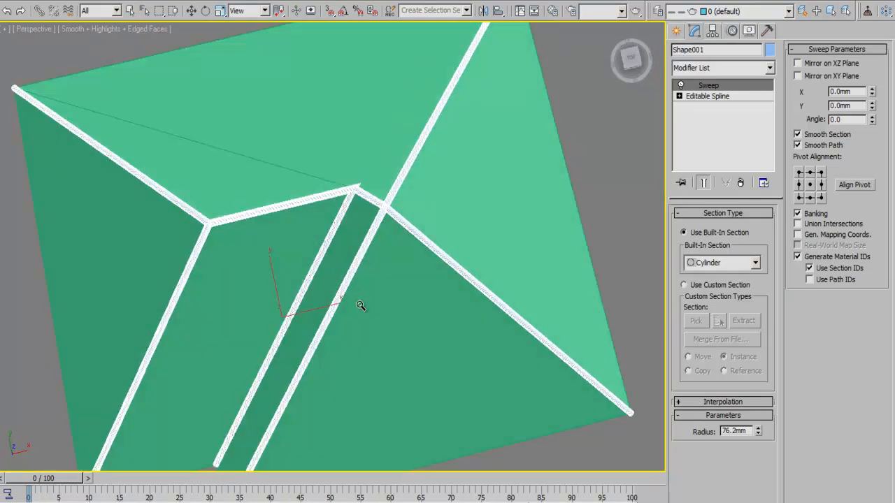
pyautogui.moveTo(361, 308); pyautogui.dragTo(374, 213)
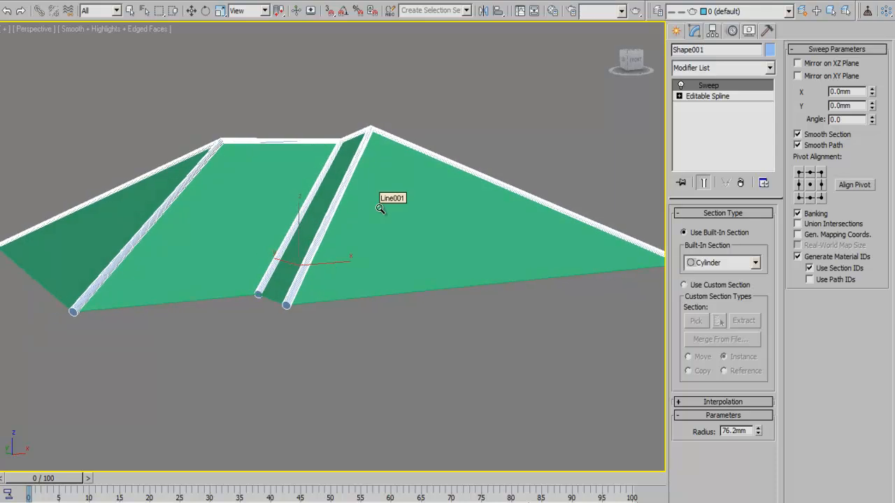
pyautogui.moveTo(360, 179)
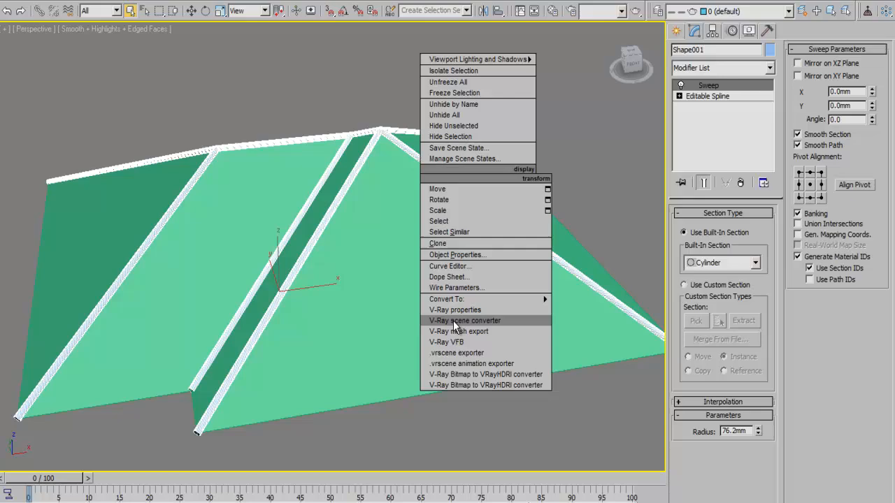
pyautogui.moveTo(572, 61)
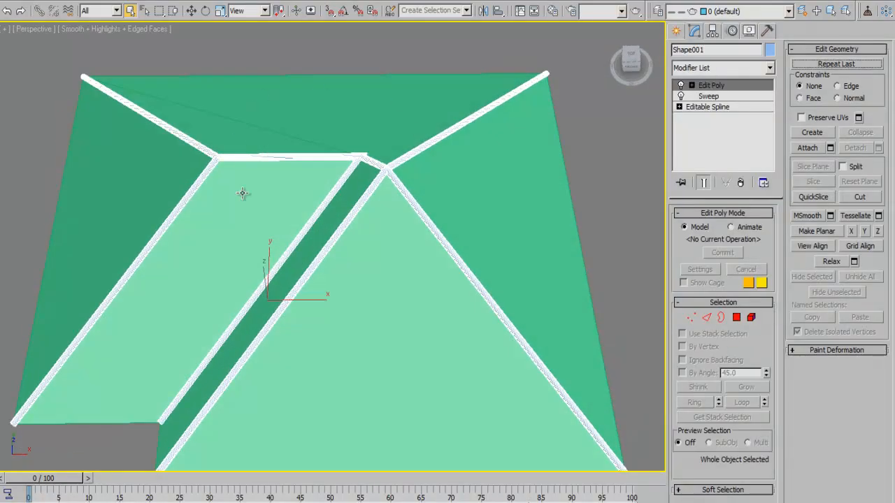
pyautogui.moveTo(667, 252)
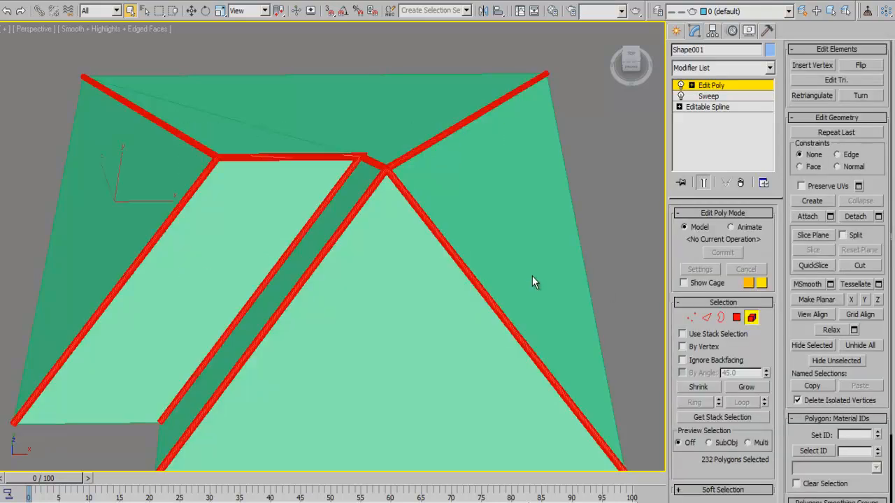
# Step: Select the ridge cap polygons and check the ID used by the ridge sub-material
pyautogui.scroll(-3)
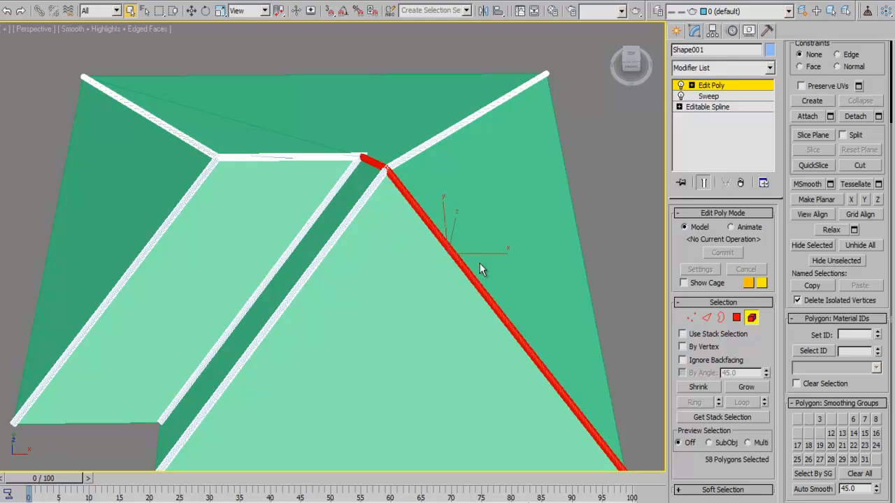
pyautogui.click(515, 217)
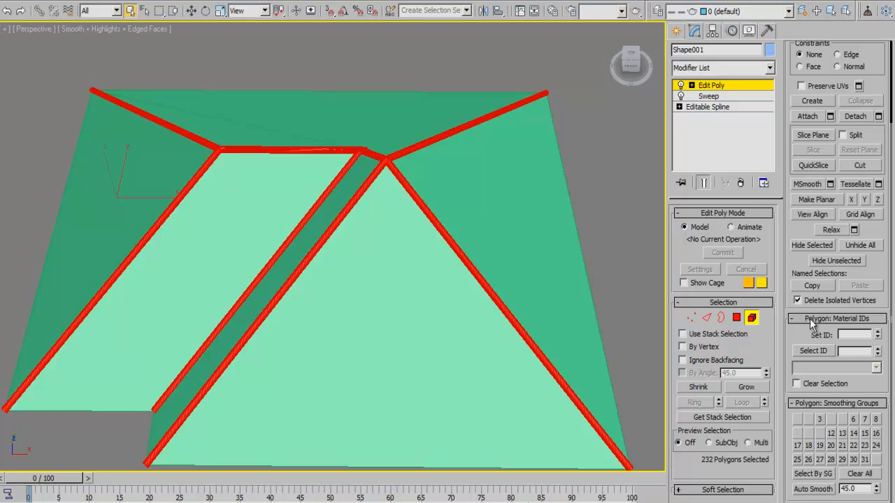
pyautogui.moveTo(322, 277)
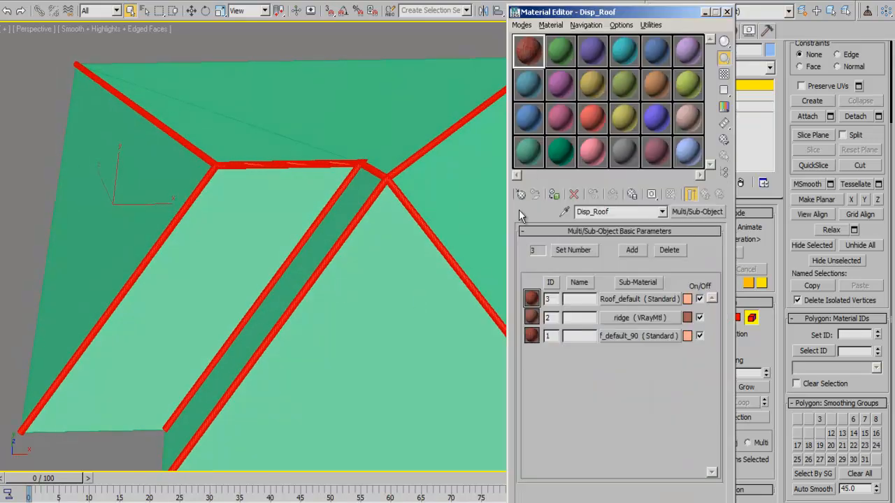
pyautogui.click(550, 318)
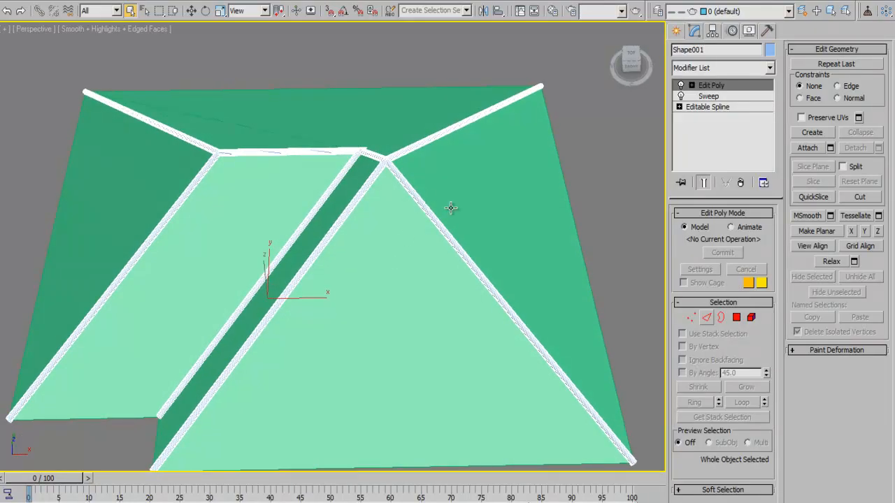
# Step: Assign the Disp_Roof material to the roof and ridge caps
pyautogui.moveTo(450, 207); pyautogui.dragTo(406, 204)
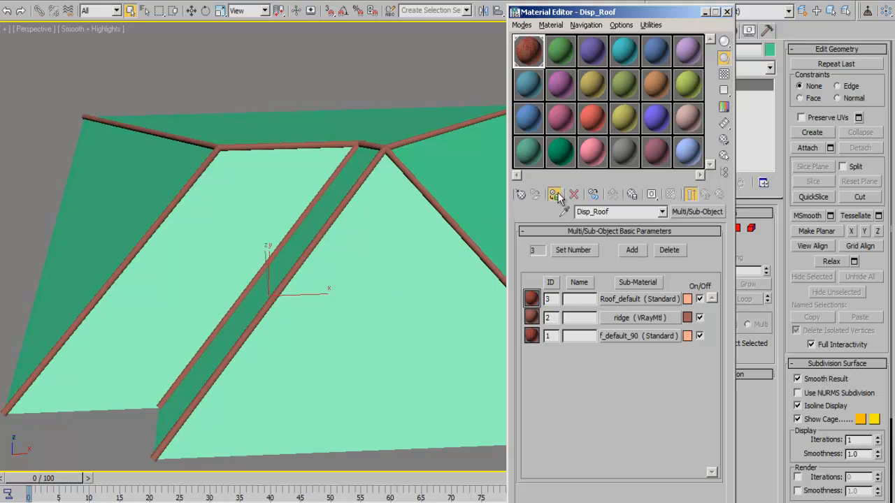
pyautogui.click(554, 194)
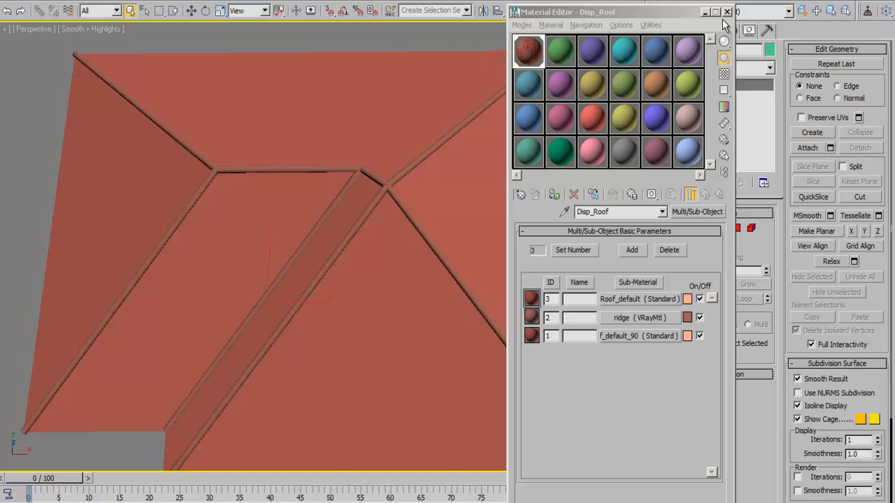
pyautogui.click(727, 14)
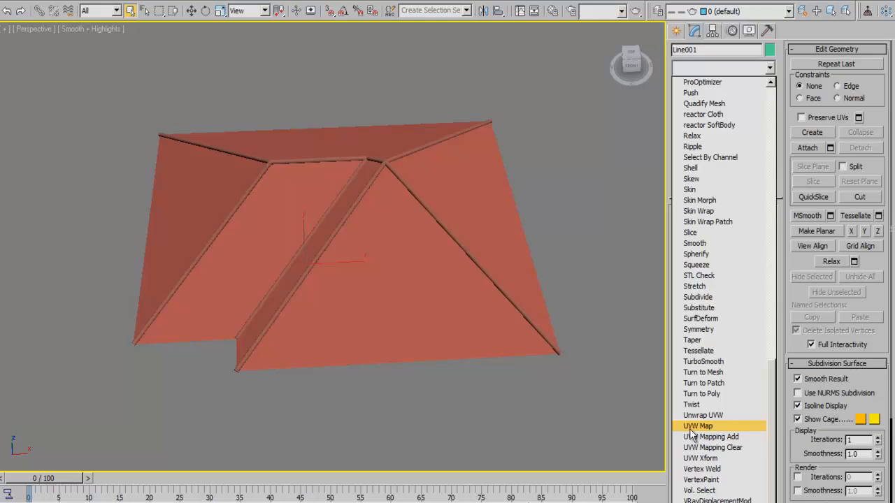
# Step: Add a UVW Map with Box projection, 1000 size and 0.2 U/V/W tiling
pyautogui.click(694, 425)
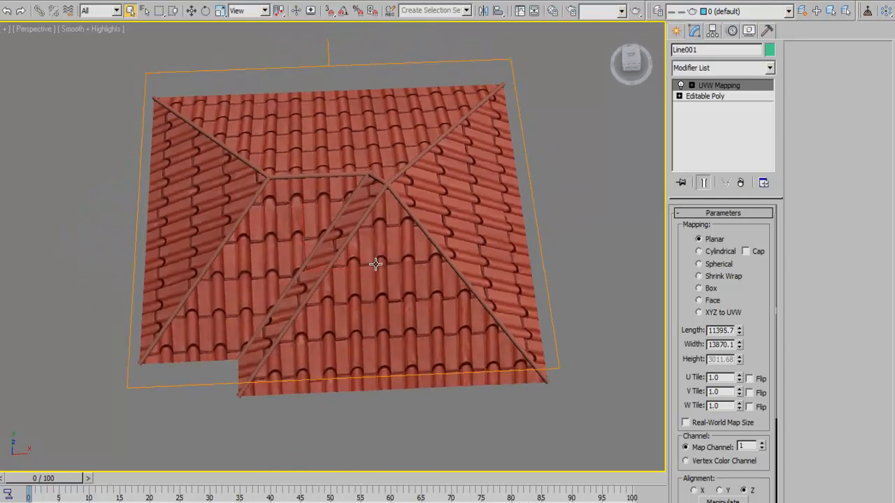
pyautogui.moveTo(375, 264); pyautogui.dragTo(390, 292)
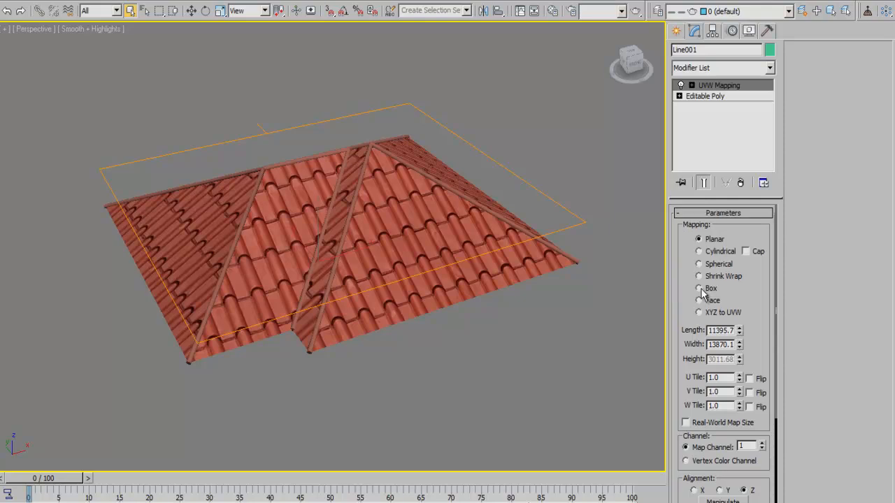
pyautogui.click(700, 288)
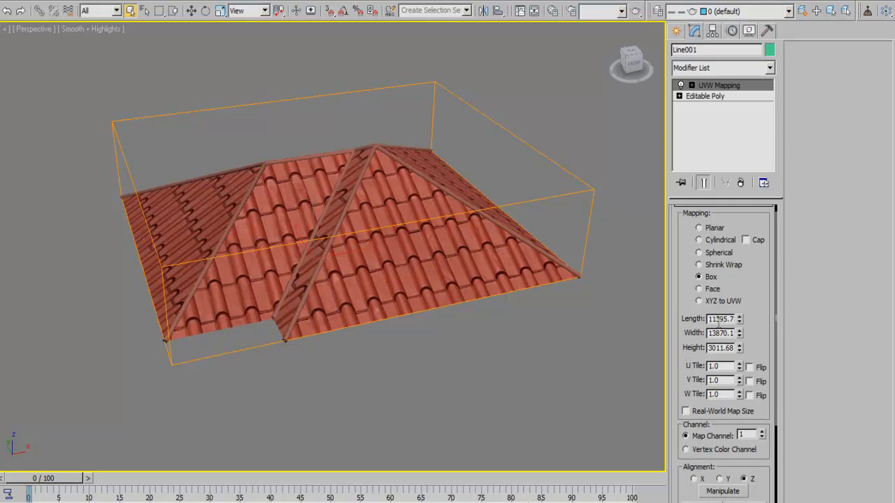
pyautogui.click(720, 318)
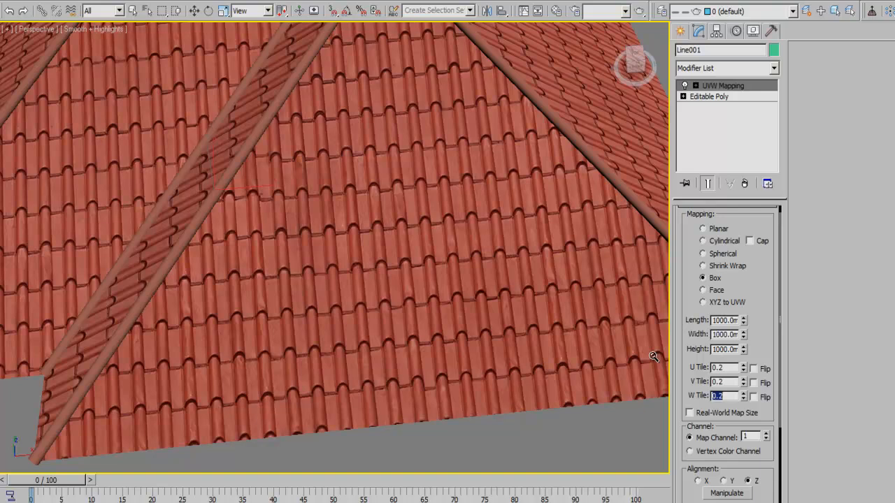
pyautogui.scroll(-3)
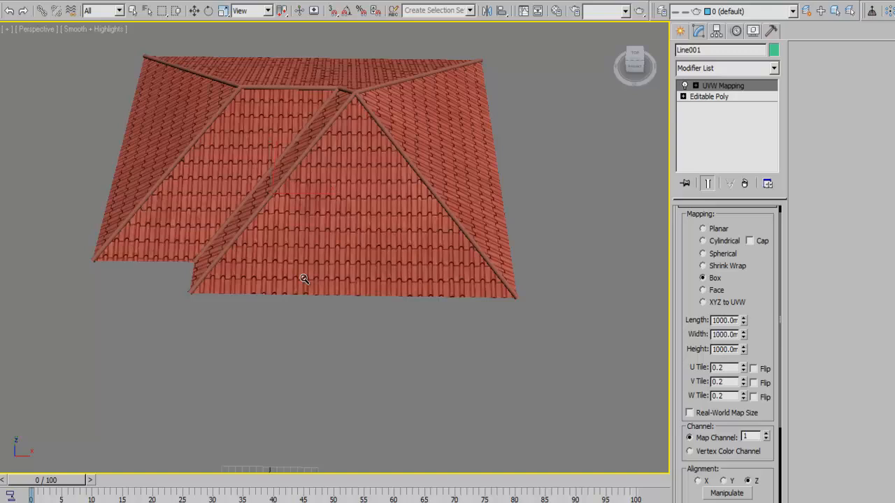
# Step: Inspect the ridge caps from a low angle and render the perspective view
pyautogui.moveTo(305, 279); pyautogui.dragTo(377, 244)
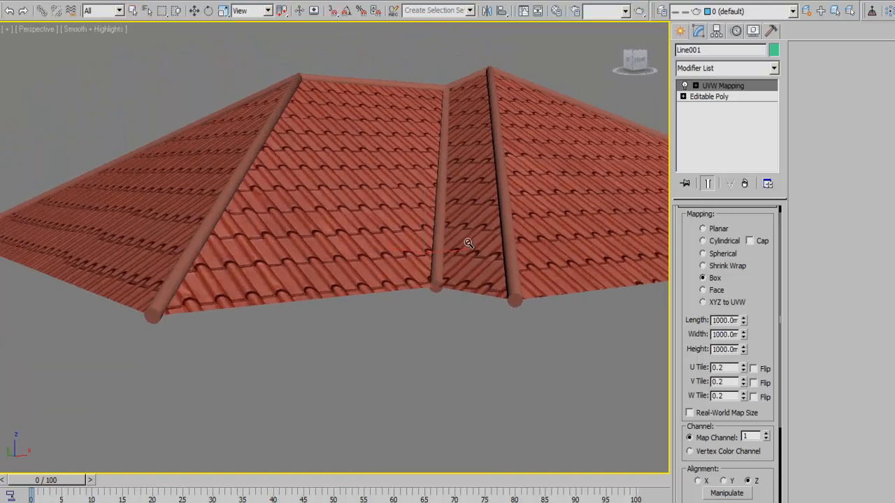
pyautogui.moveTo(469, 243); pyautogui.dragTo(407, 278)
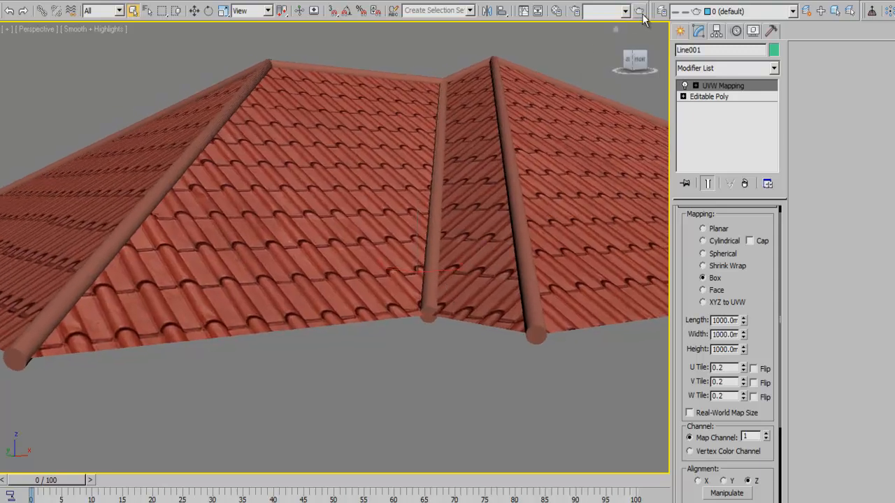
pyautogui.click(640, 12)
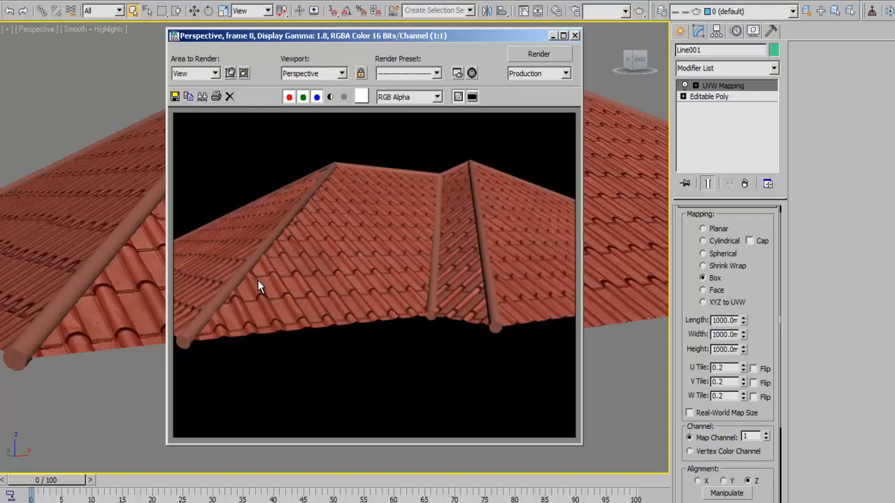
pyautogui.moveTo(285, 298)
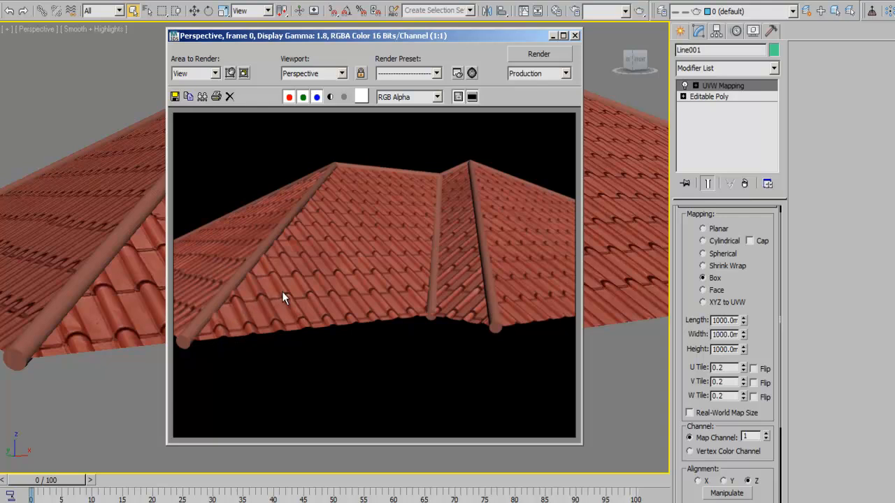
pyautogui.moveTo(358, 277)
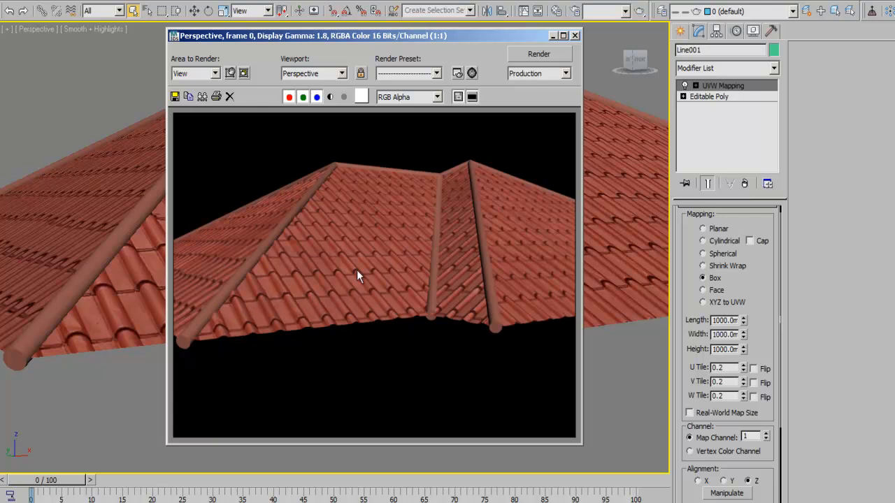
pyautogui.moveTo(415, 237)
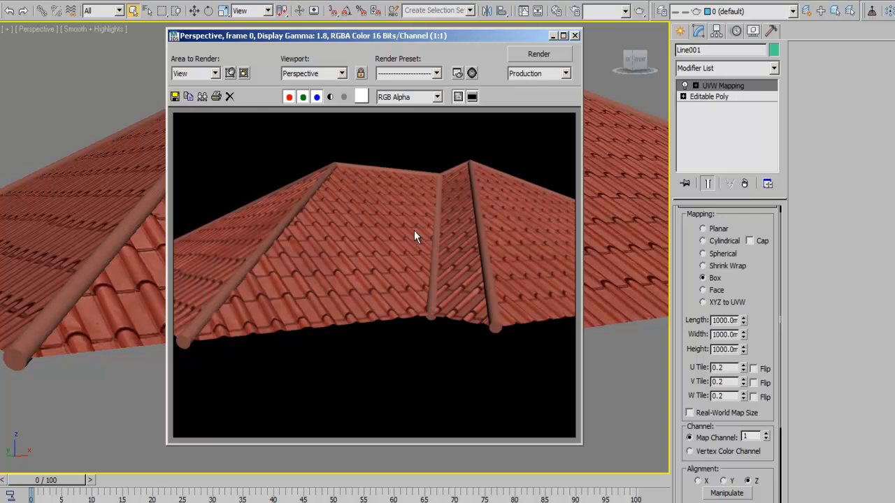
pyautogui.moveTo(245, 278)
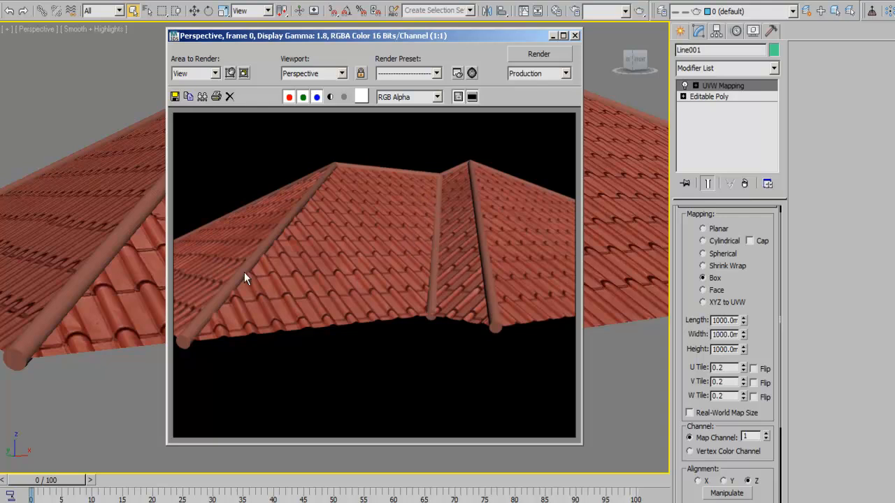
pyautogui.moveTo(409, 221)
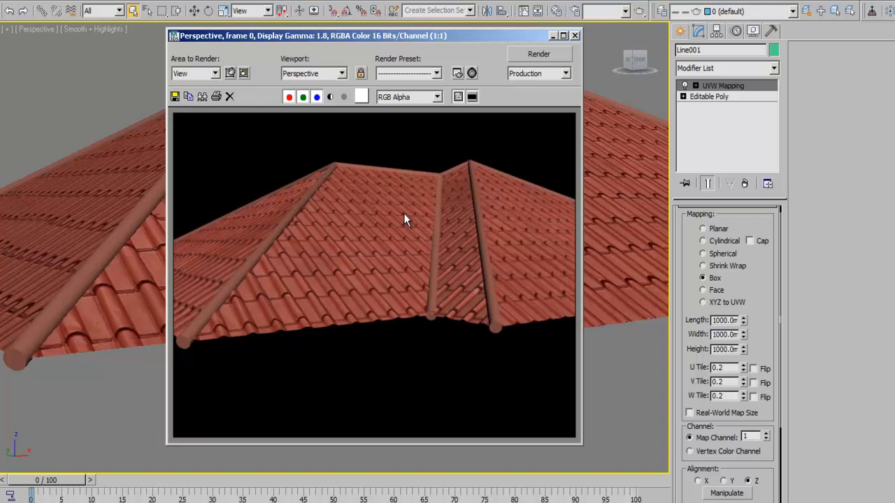
pyautogui.moveTo(551, 63)
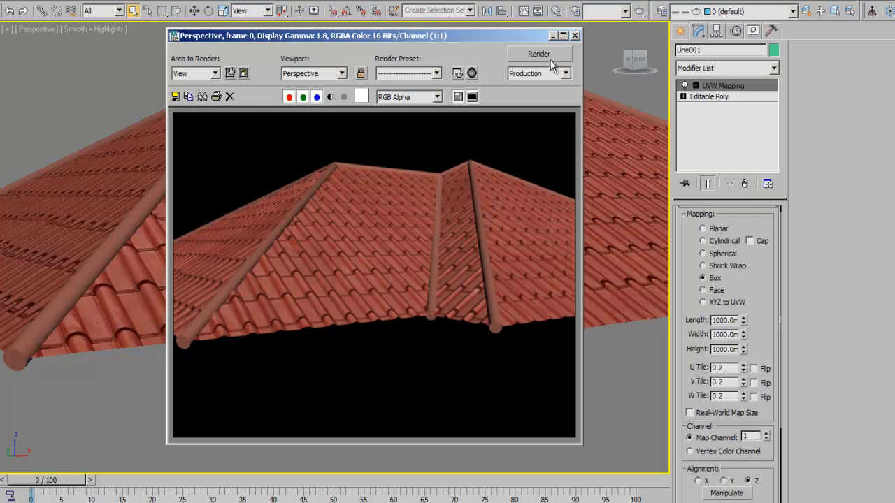
pyautogui.moveTo(549, 74)
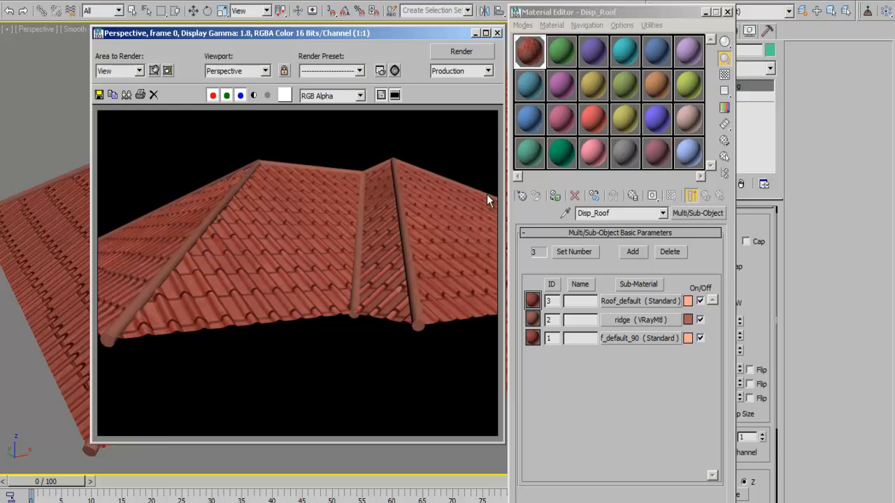
pyautogui.moveTo(318, 323)
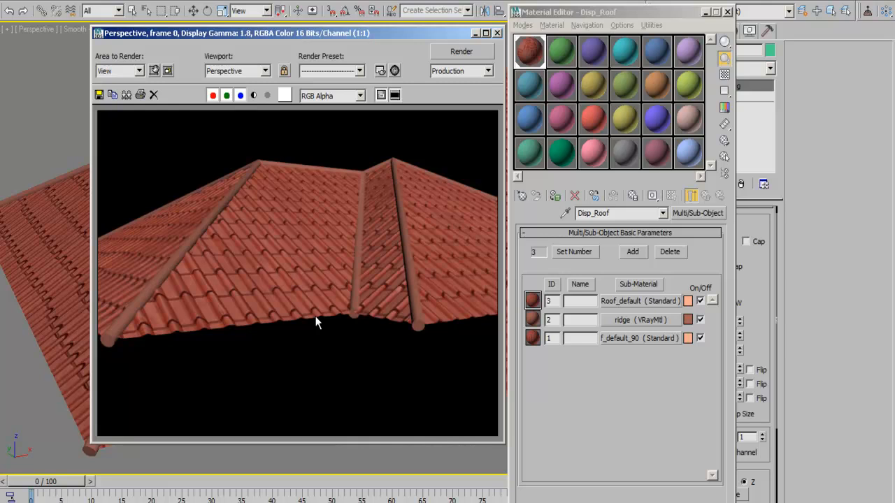
pyautogui.moveTo(469, 271)
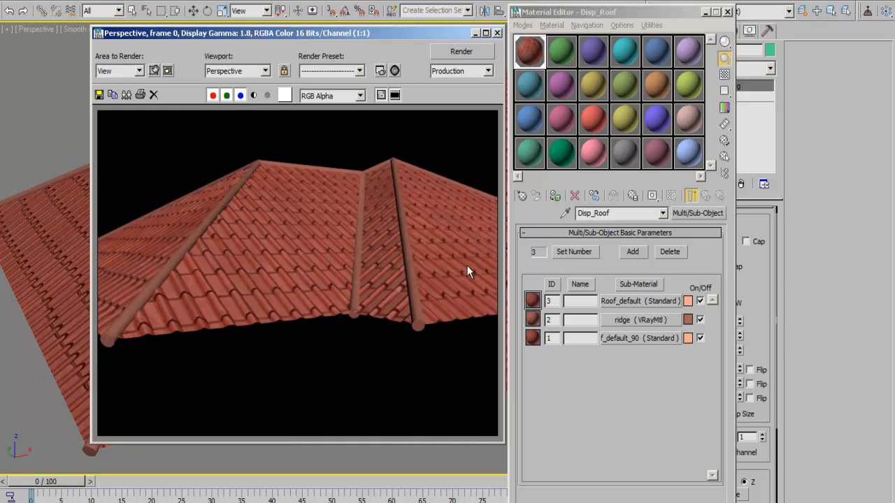
pyautogui.moveTo(287, 232)
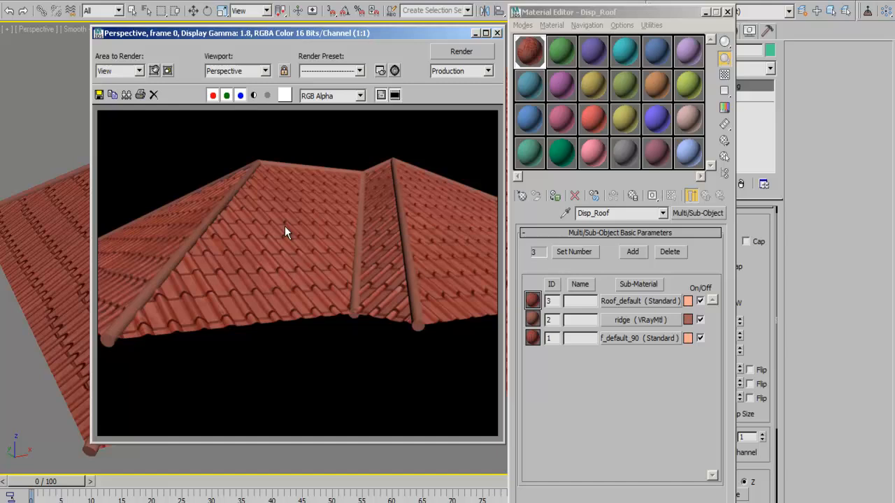
pyautogui.moveTo(313, 237)
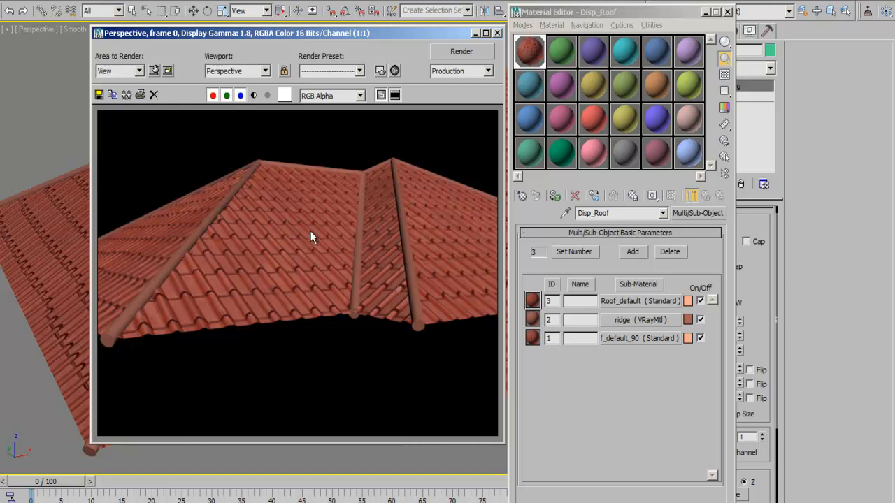
pyautogui.moveTo(240, 284)
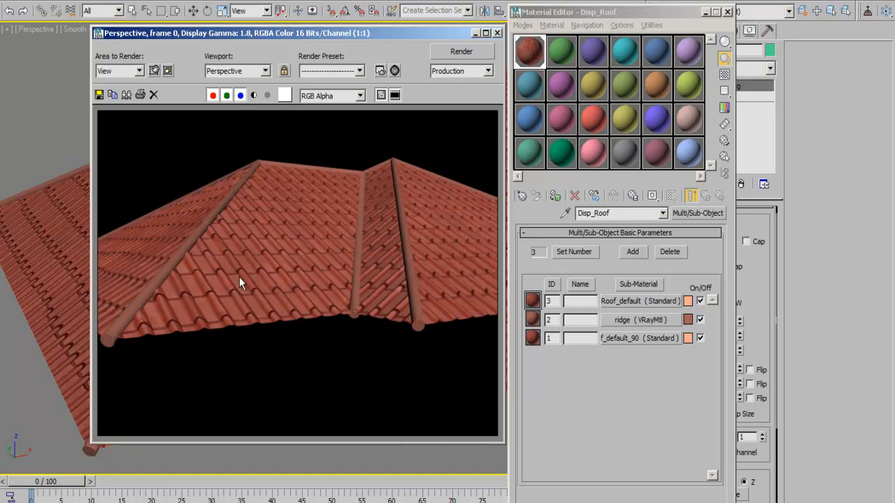
pyautogui.moveTo(343, 241)
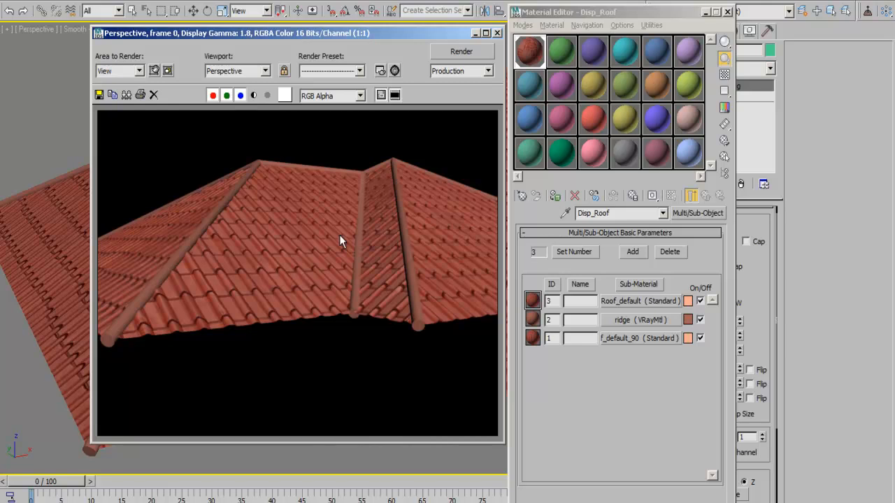
pyautogui.moveTo(304, 278)
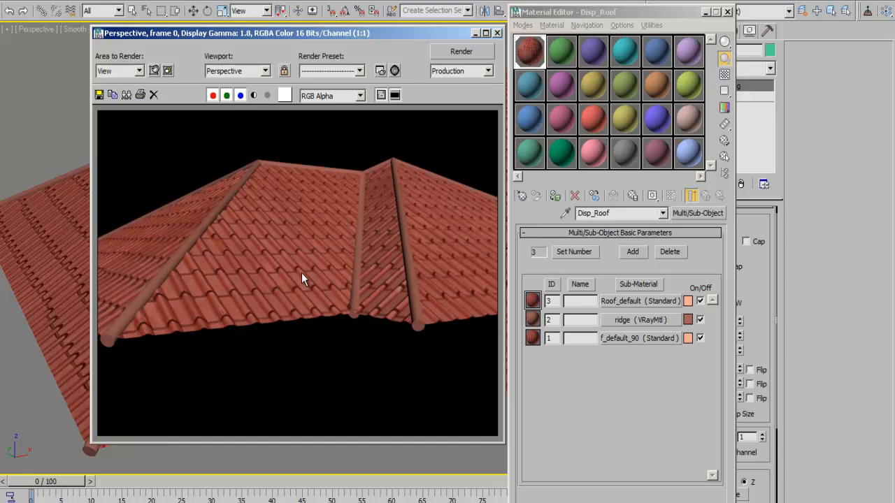